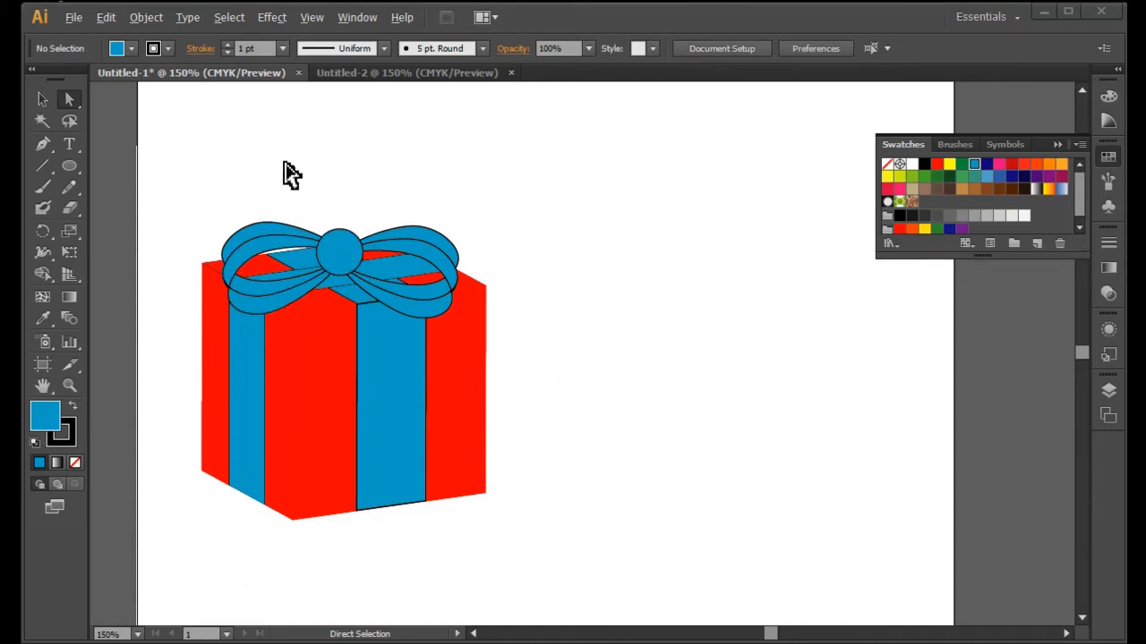
Step: Bring the blank Untitled-2 document to the front, away from the finished gift box
click(407, 72)
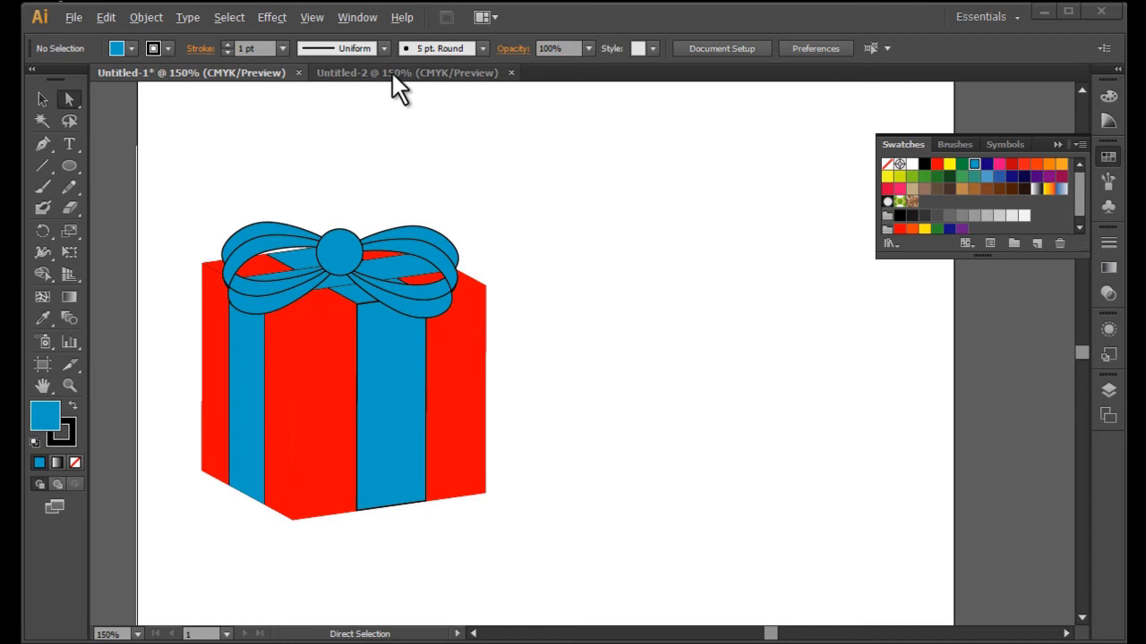
click(407, 72)
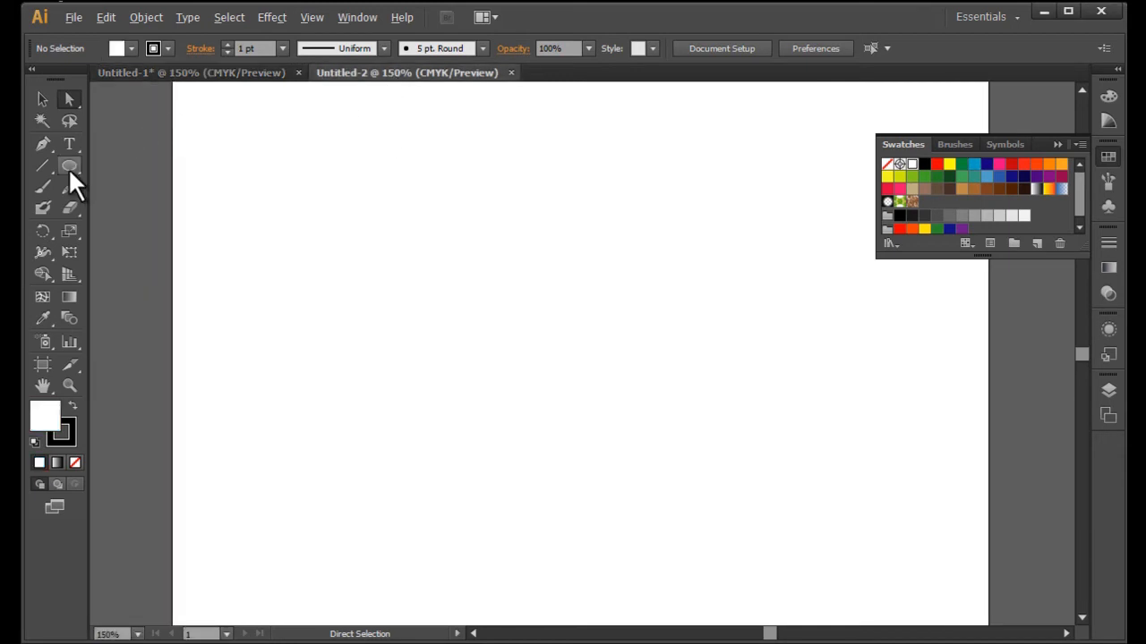
Step: Draw a red-filled square with stroke set to None on the artboard
click(69, 167)
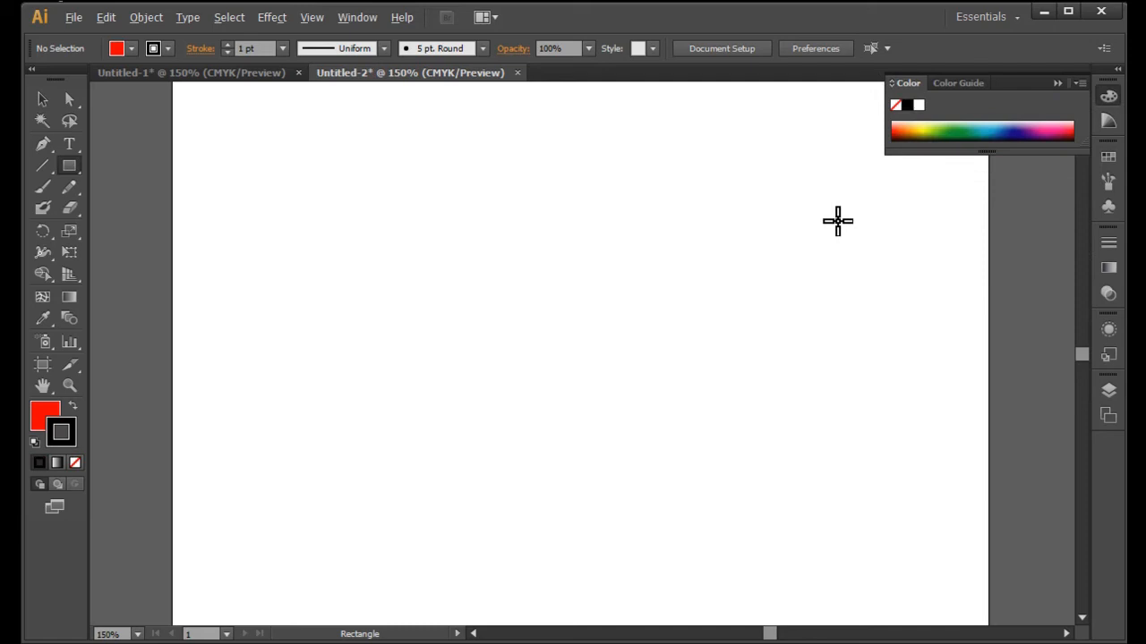
click(75, 462)
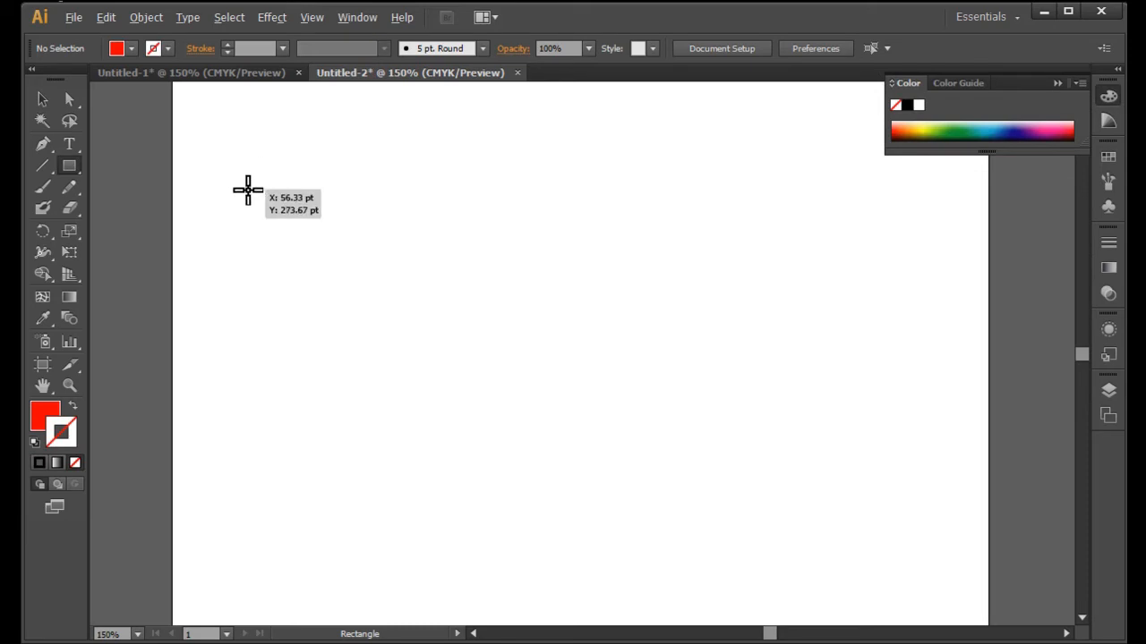
drag(248, 188, 447, 434)
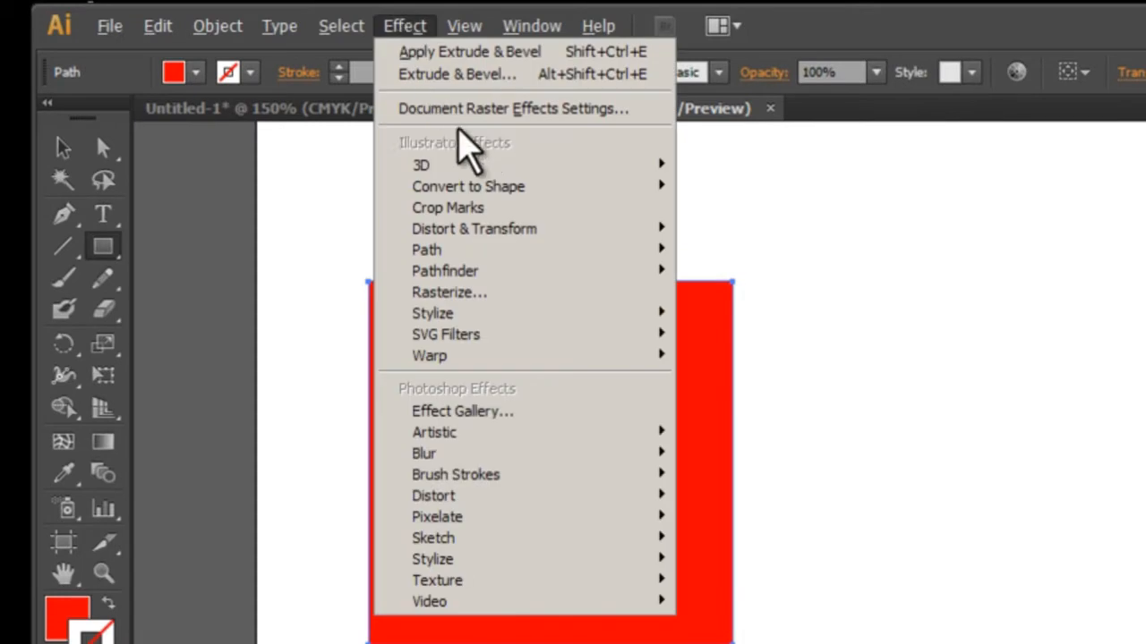
mouse_move(420, 164)
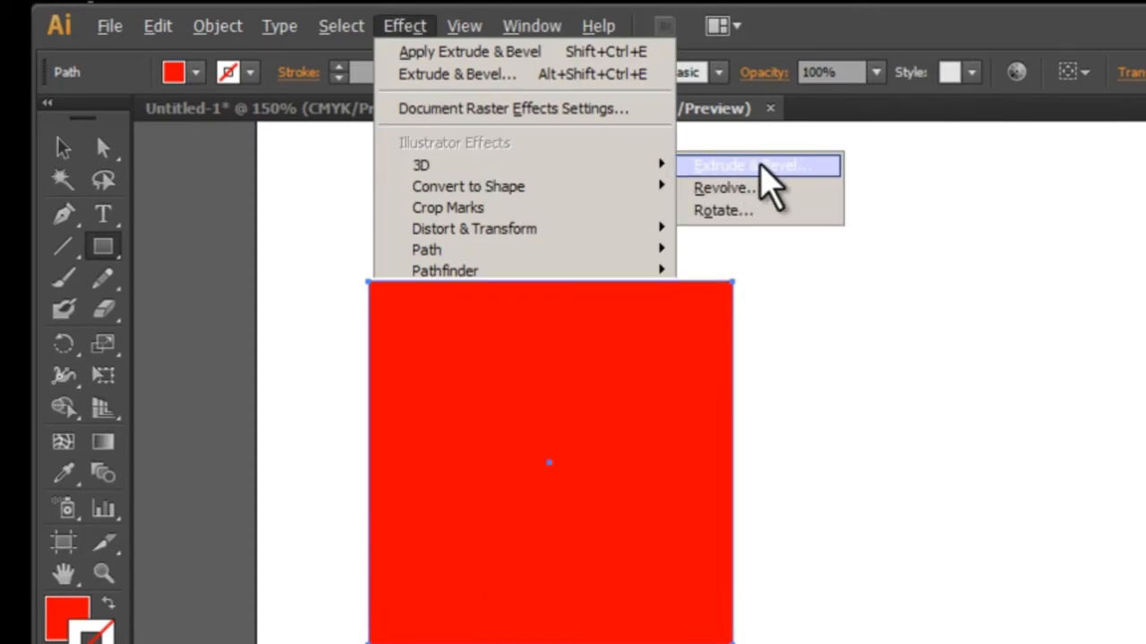
Step: Extrude the red square into a 3D cube with Off-Axis Front, then deselect it
click(748, 166)
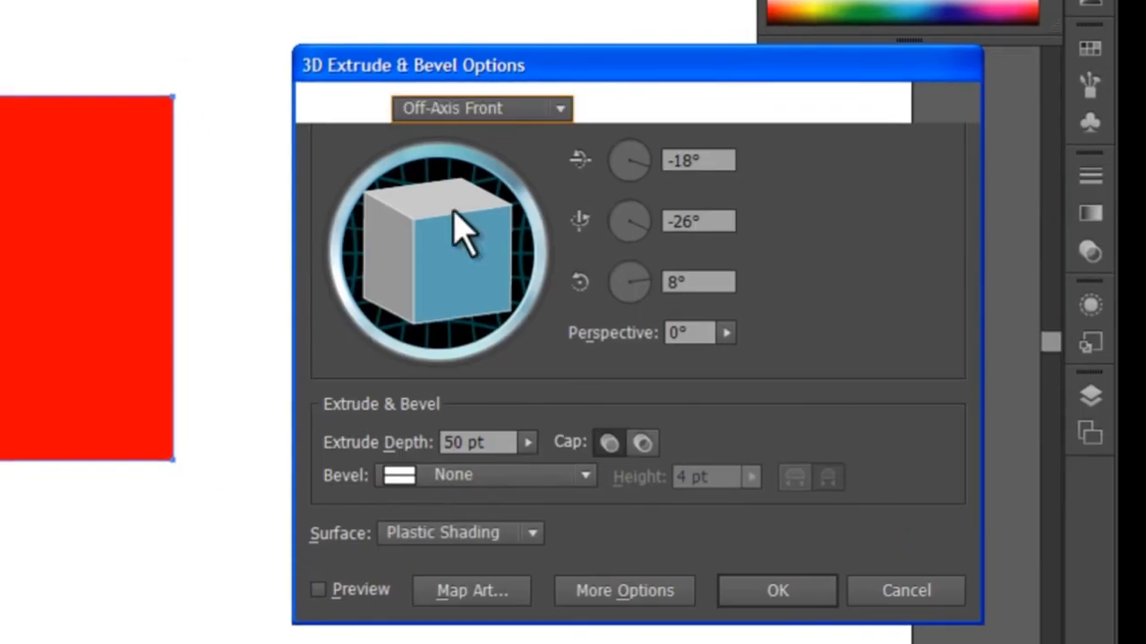
click(488, 442)
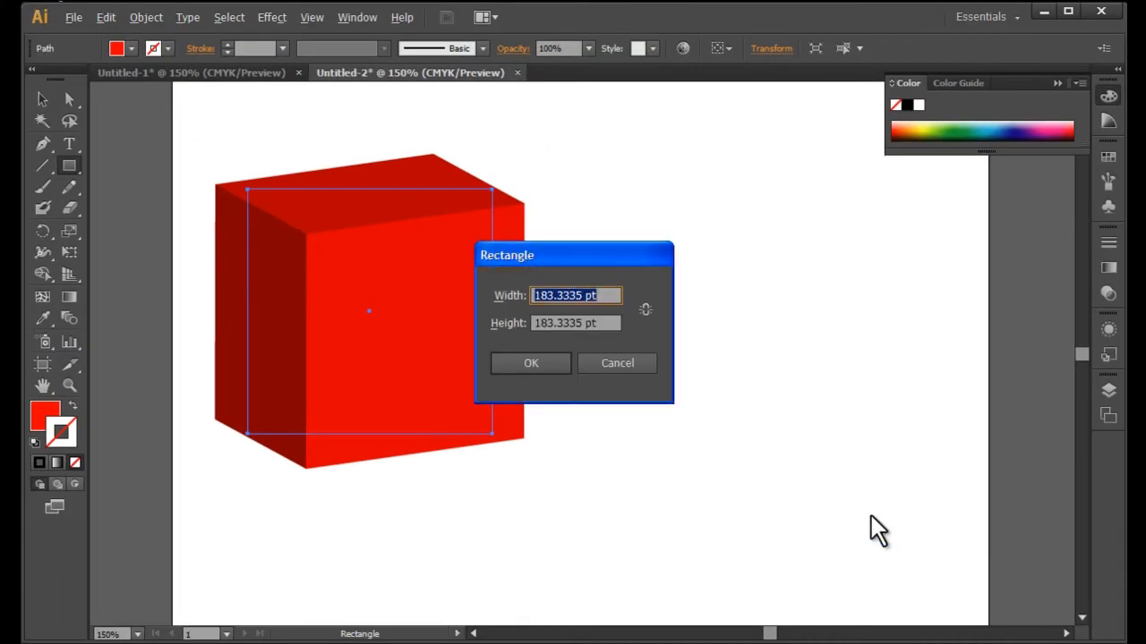
click(530, 362)
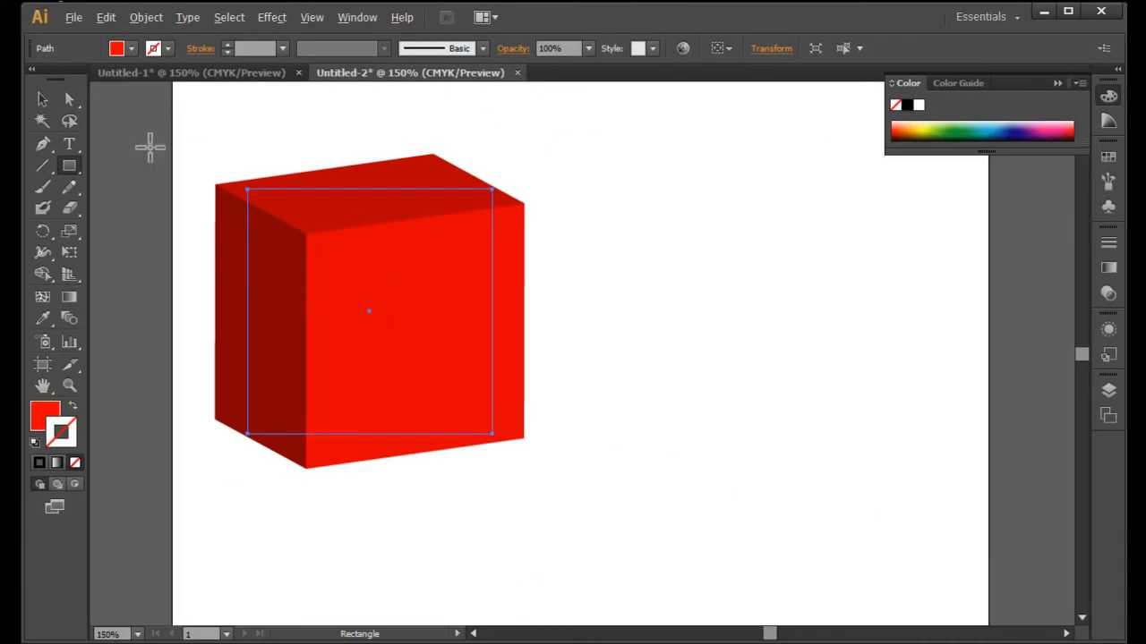
click(70, 100)
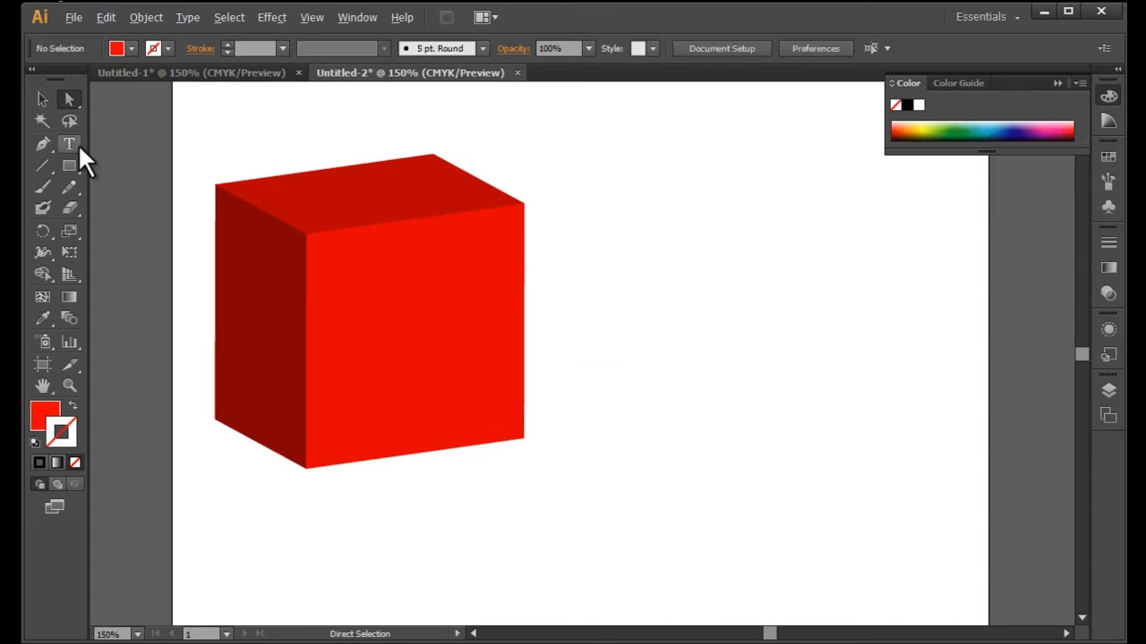
Step: Draw a red square with a blue vertical band, plus a spare blue strip, beside the cube
click(69, 165)
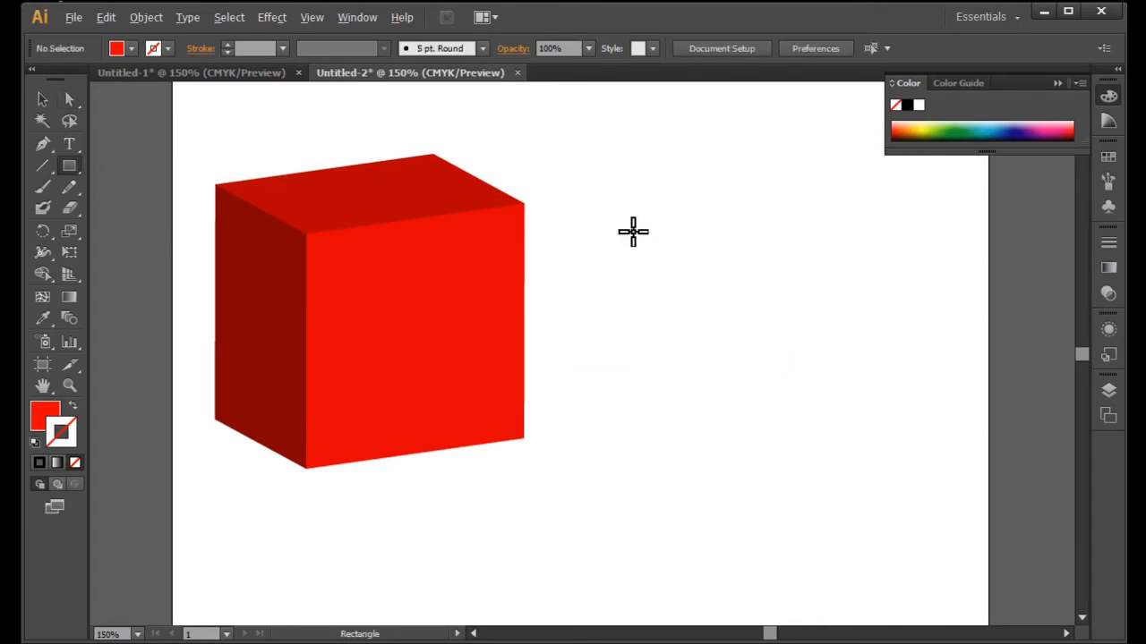
drag(634, 232, 846, 472)
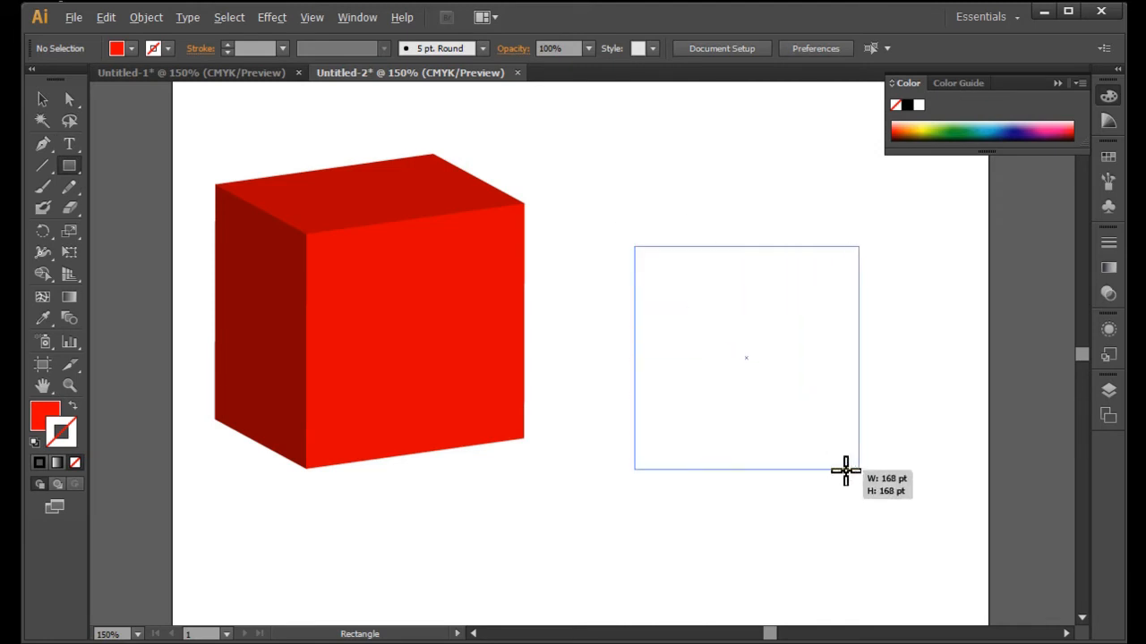
drag(635, 248, 869, 480)
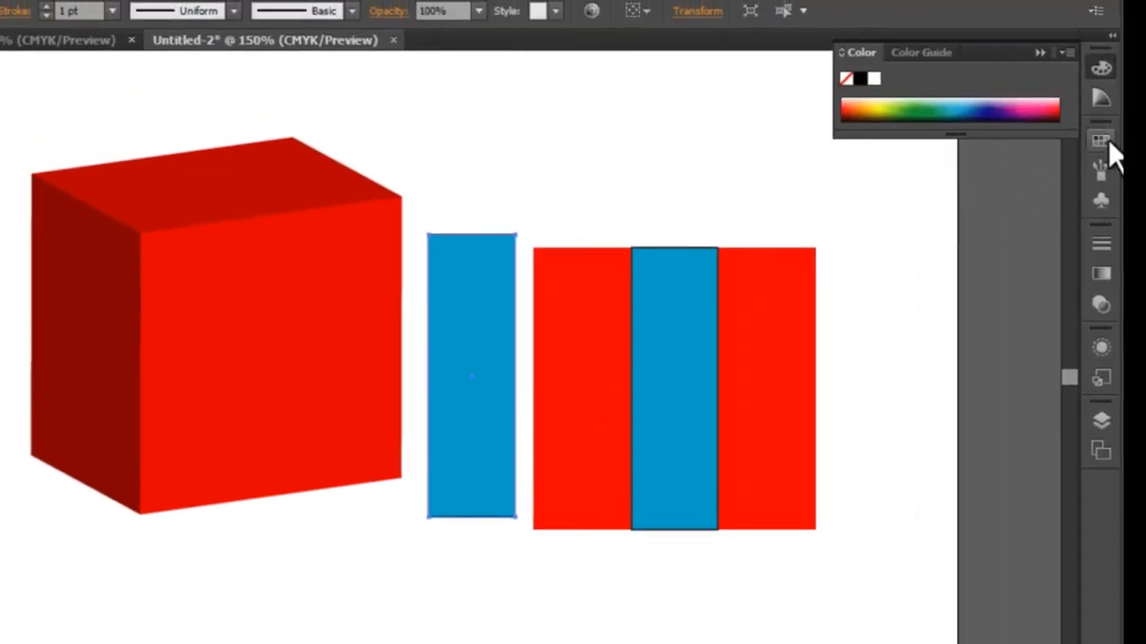
Step: Drag the red square with its blue band into the Symbols panel as a new symbol
click(1101, 139)
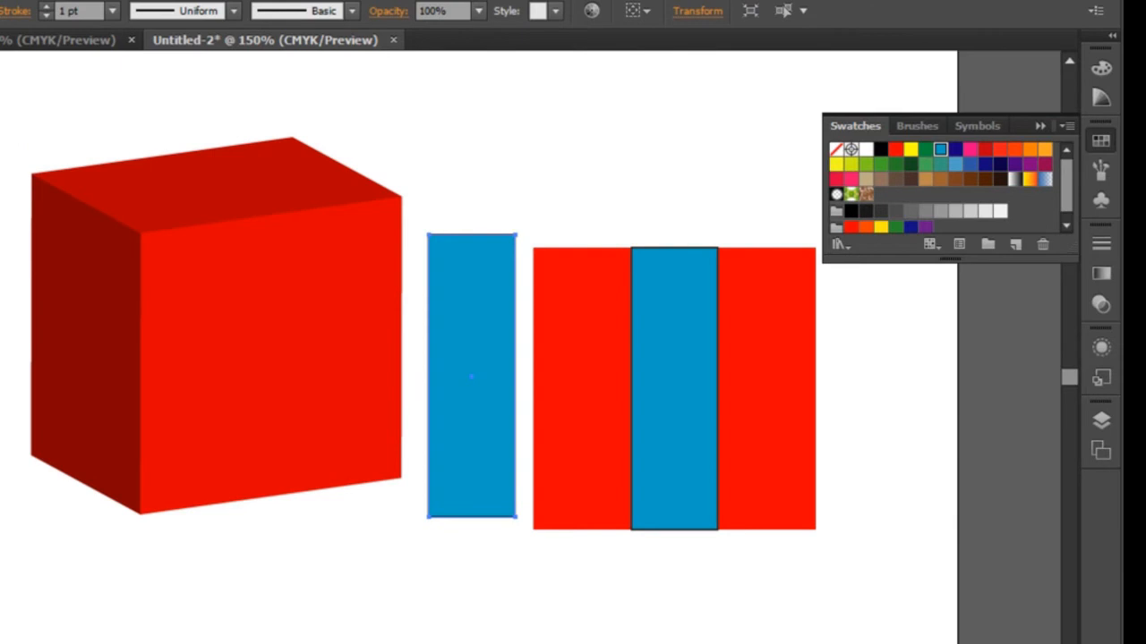
click(978, 126)
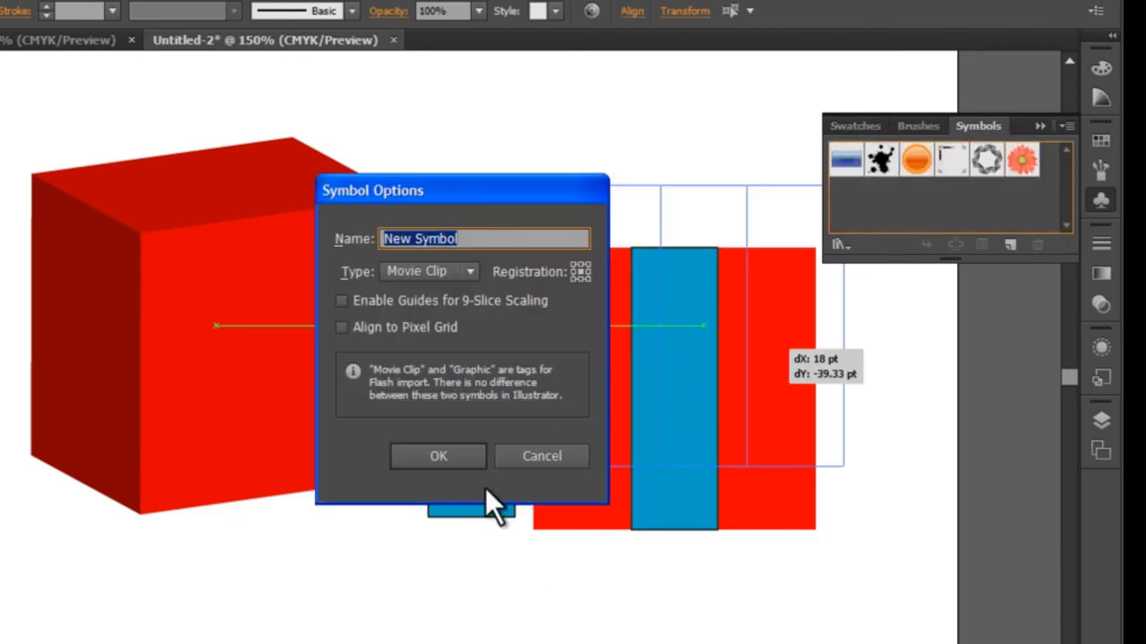
click(438, 455)
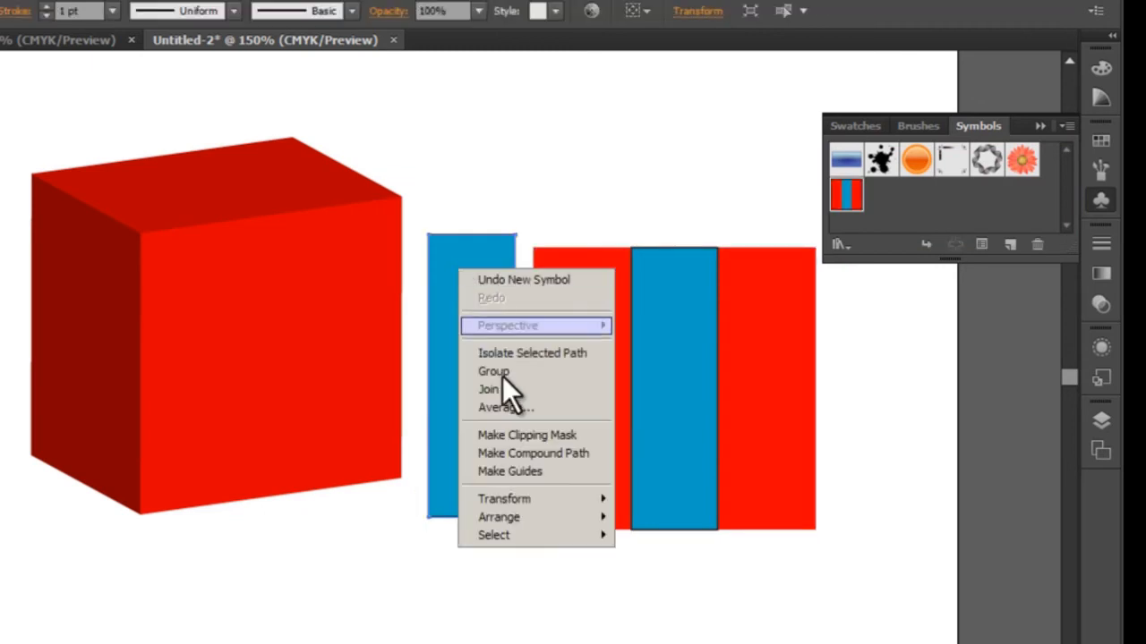
mouse_move(503, 498)
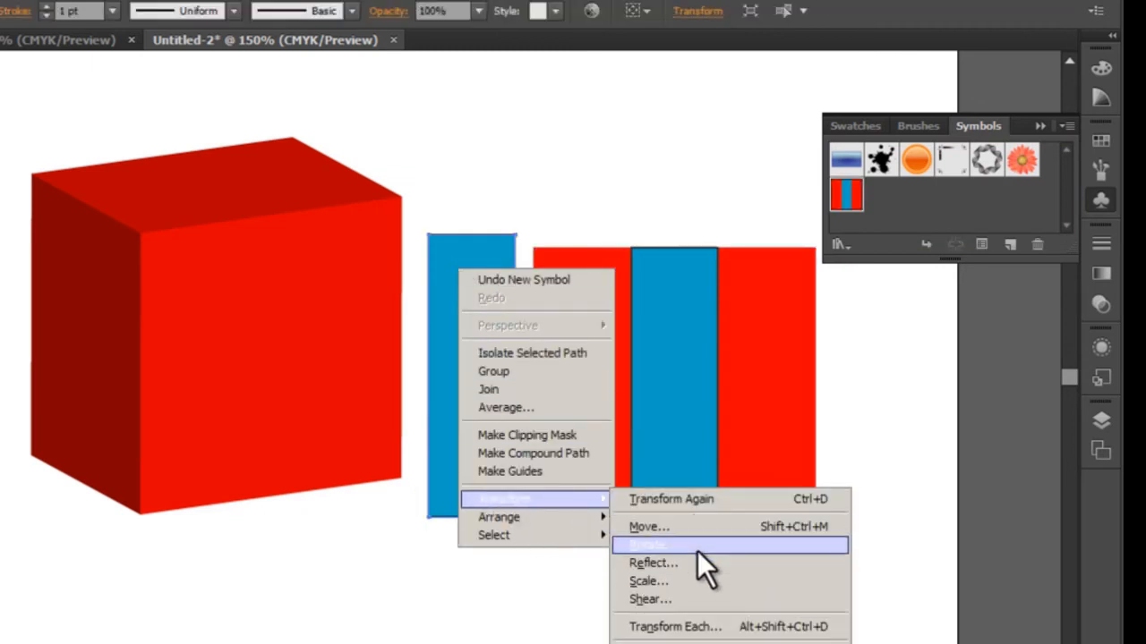
Step: Rotate the blue strip 90° across the square and save the cross design as a symbol
click(646, 545)
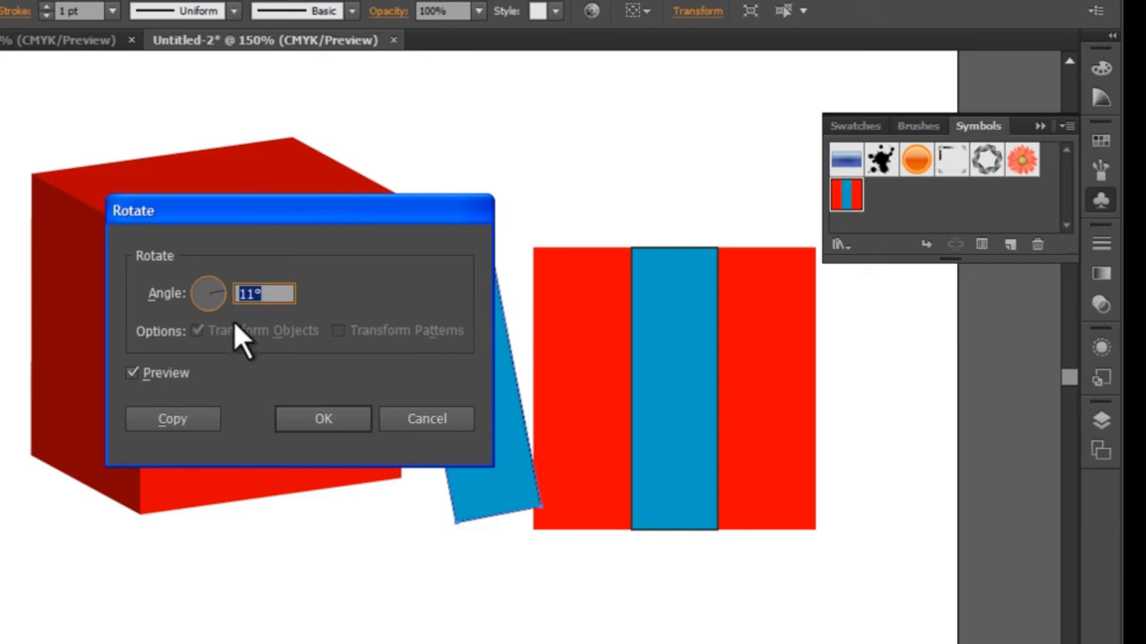
click(426, 419)
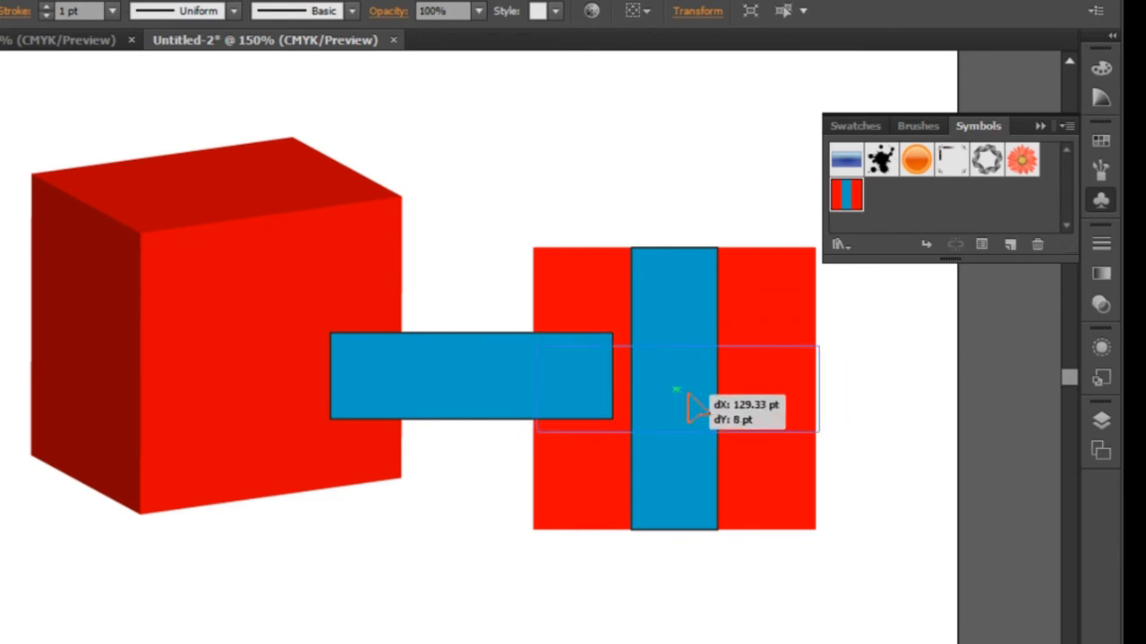
drag(471, 376, 674, 390)
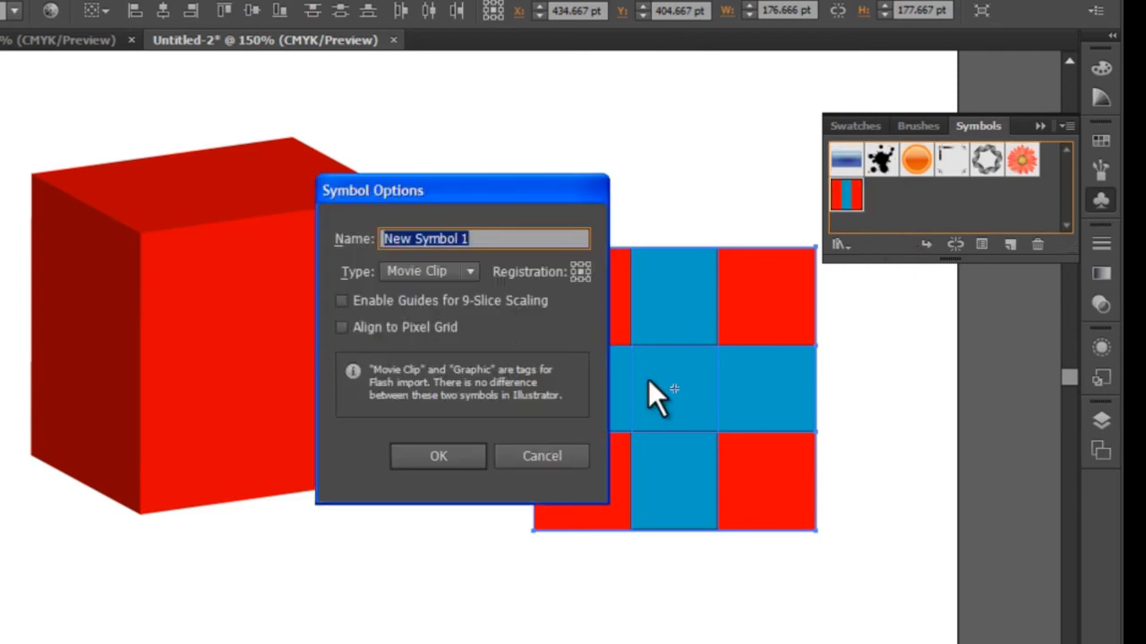
click(438, 456)
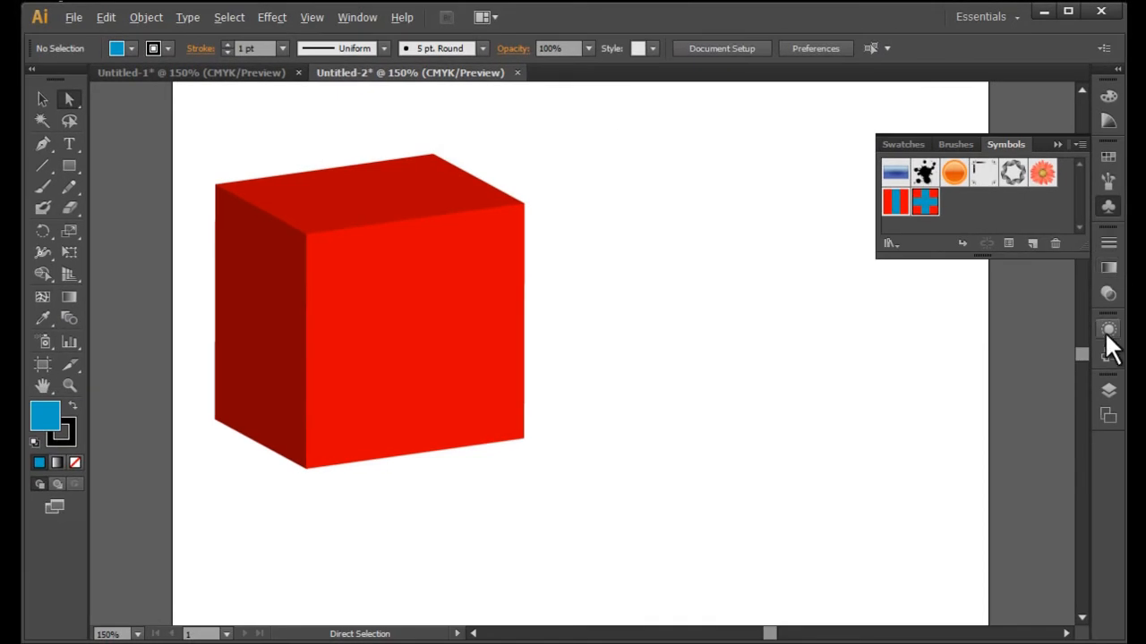
Step: Reopen 3D Extrude & Bevel, set Extrude Depth to 150 pt with Preview, and open Map Art
click(1108, 328)
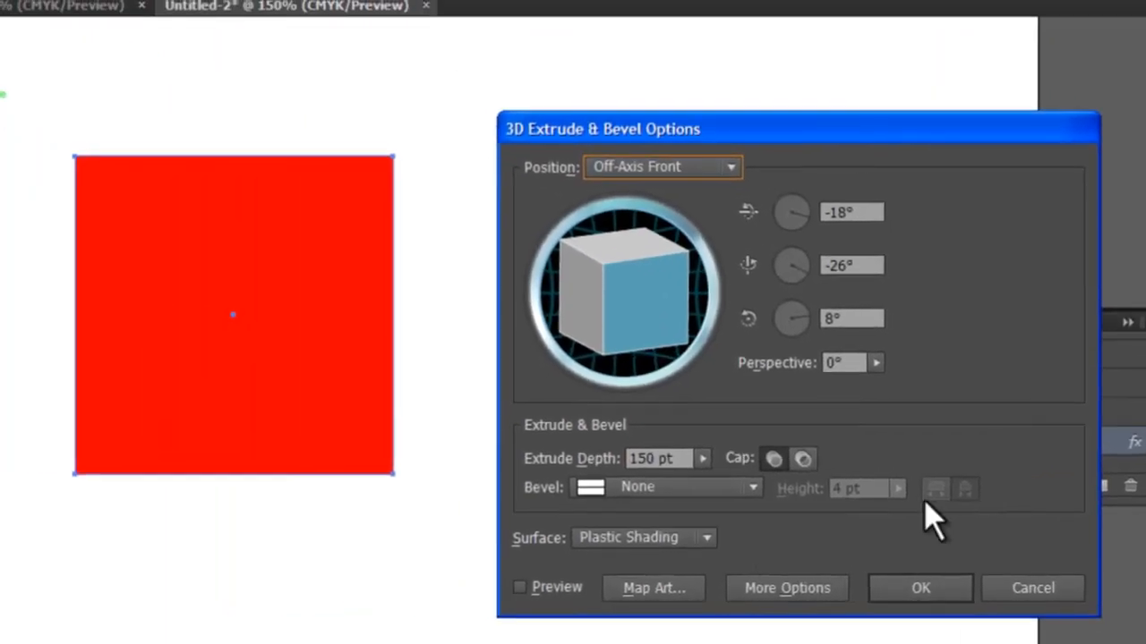
click(520, 586)
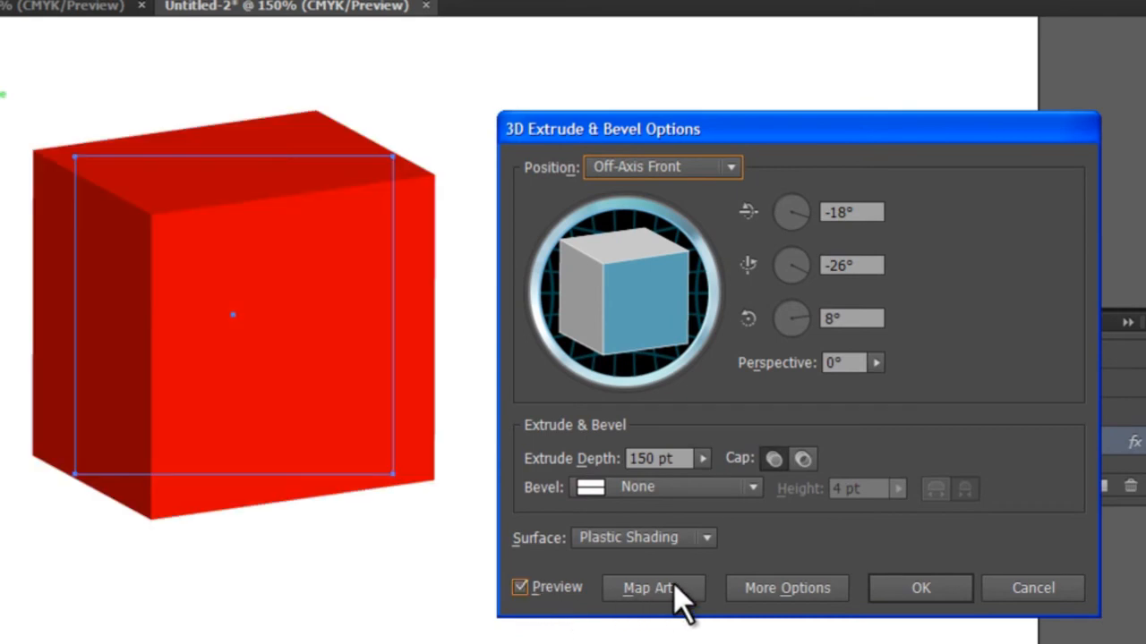
click(652, 588)
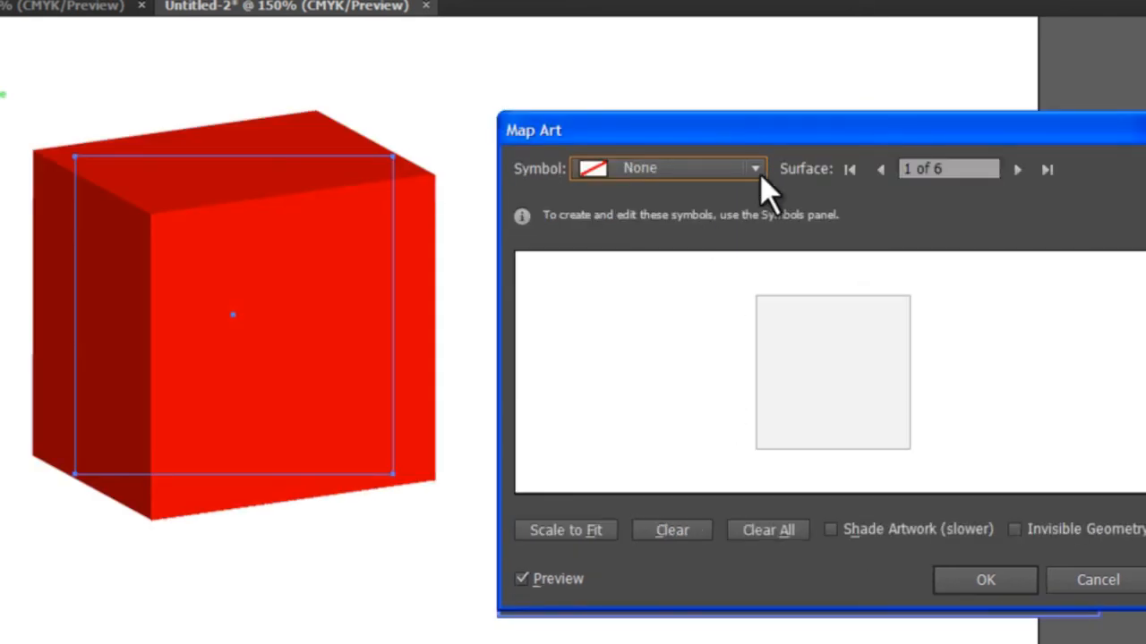
Step: Map the banded symbol onto the cube's side faces, scaled to fit
click(754, 169)
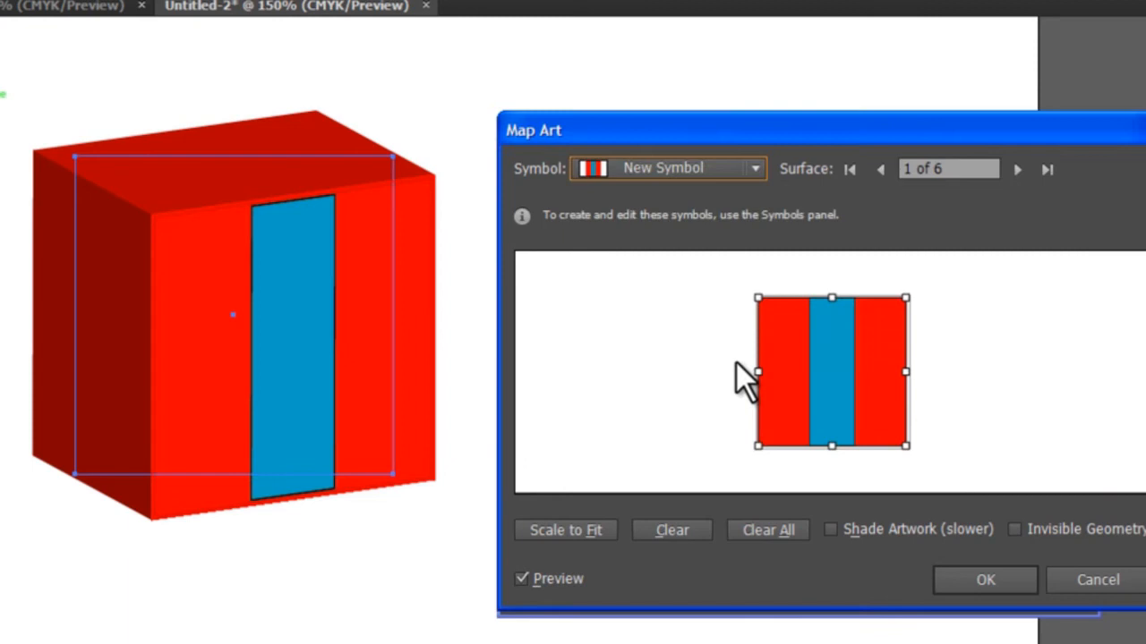
click(565, 529)
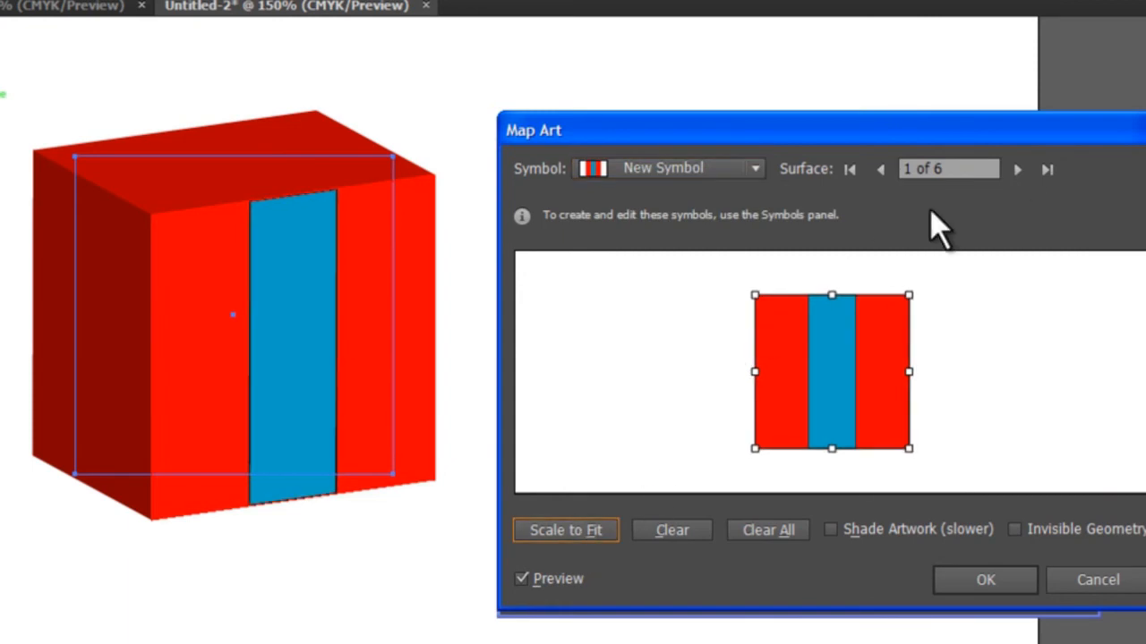
click(1017, 169)
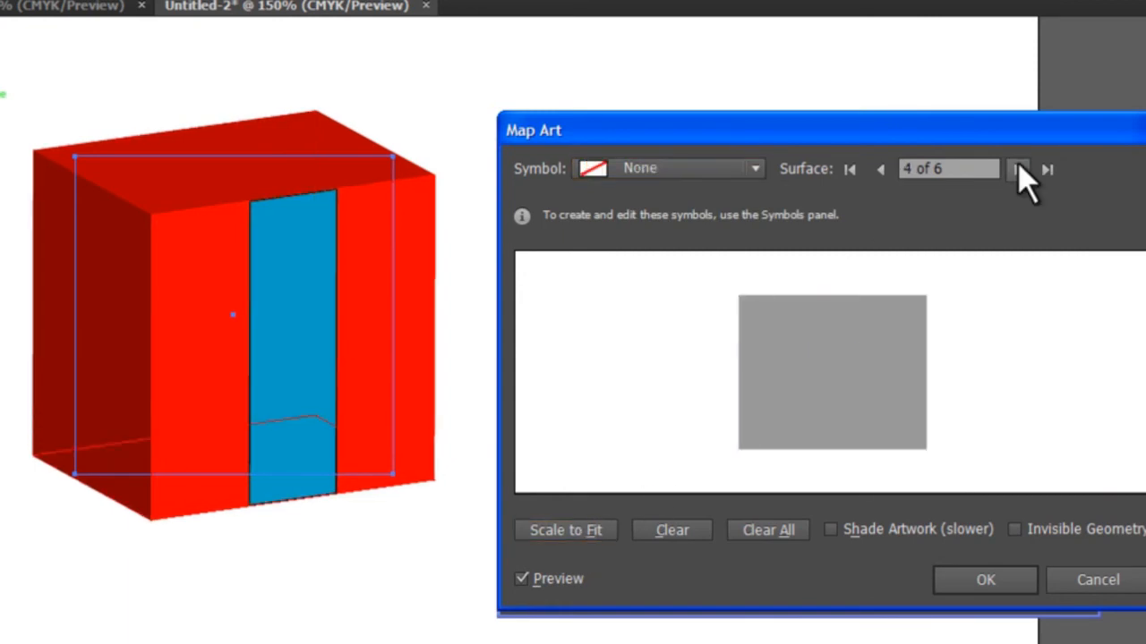
click(754, 169)
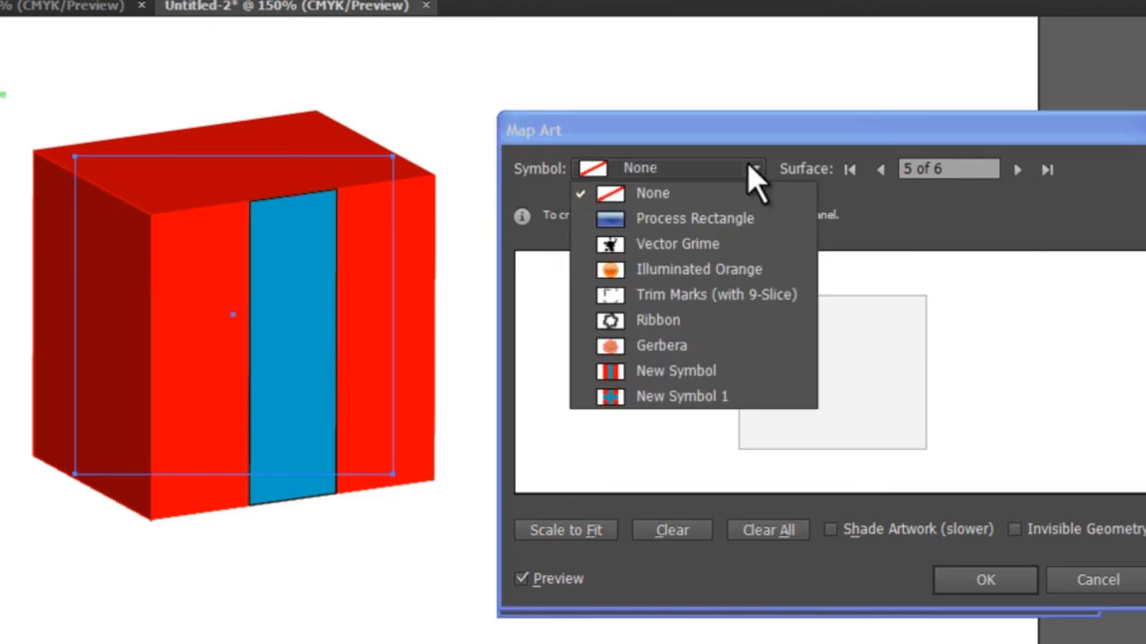
click(675, 371)
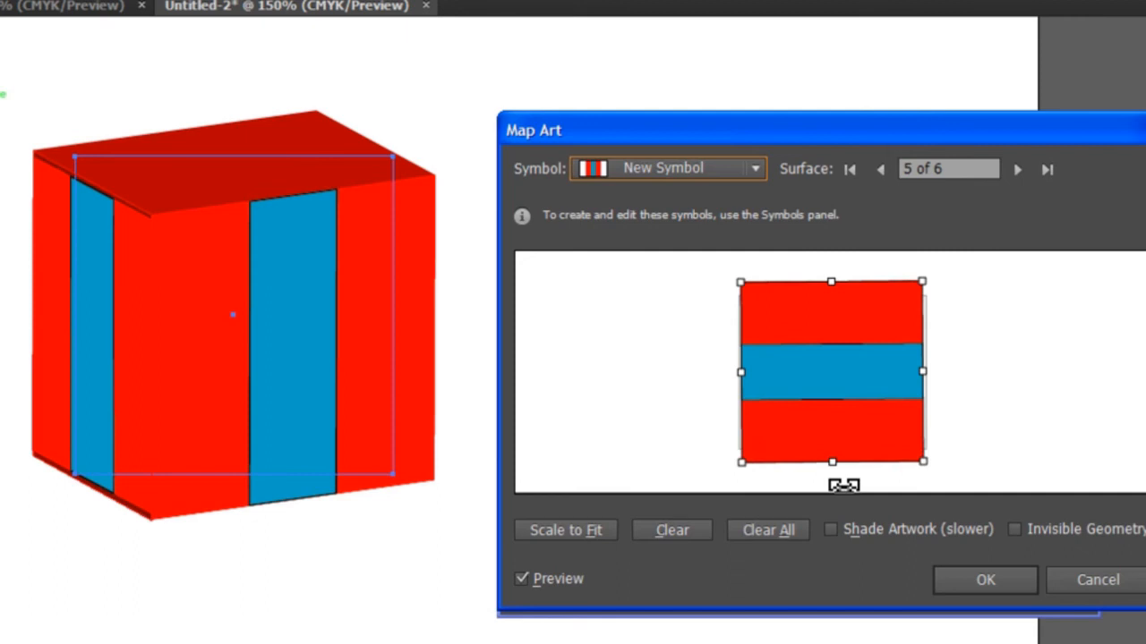
mouse_move(947, 358)
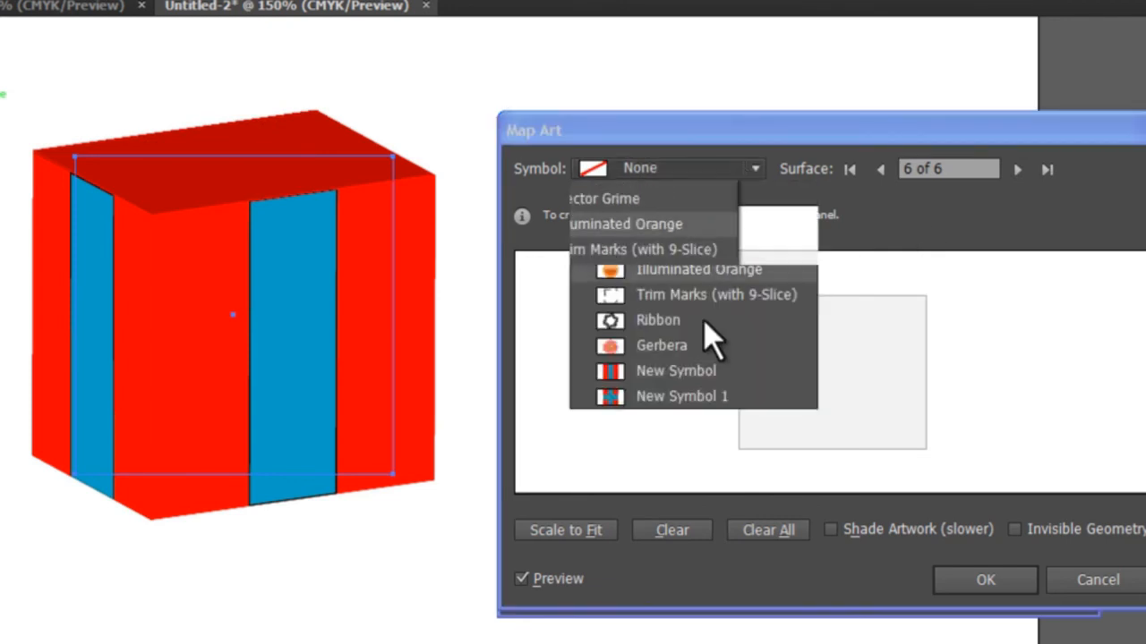
Step: Map the cross artwork onto top surface 6, scale to fit, and apply the 3D settings
click(682, 396)
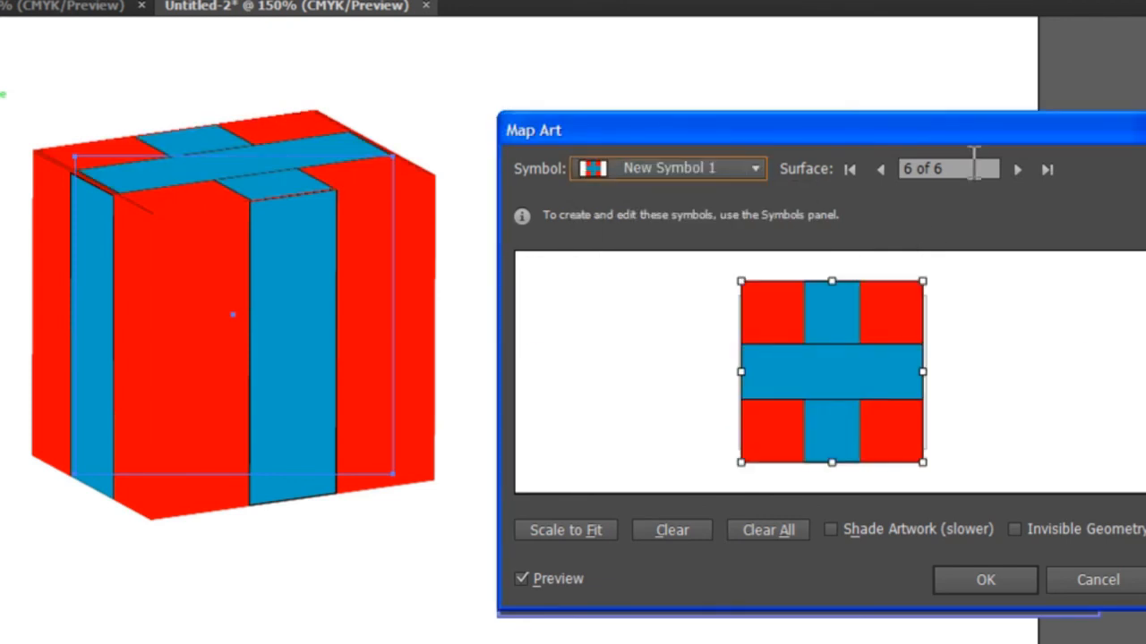
click(565, 529)
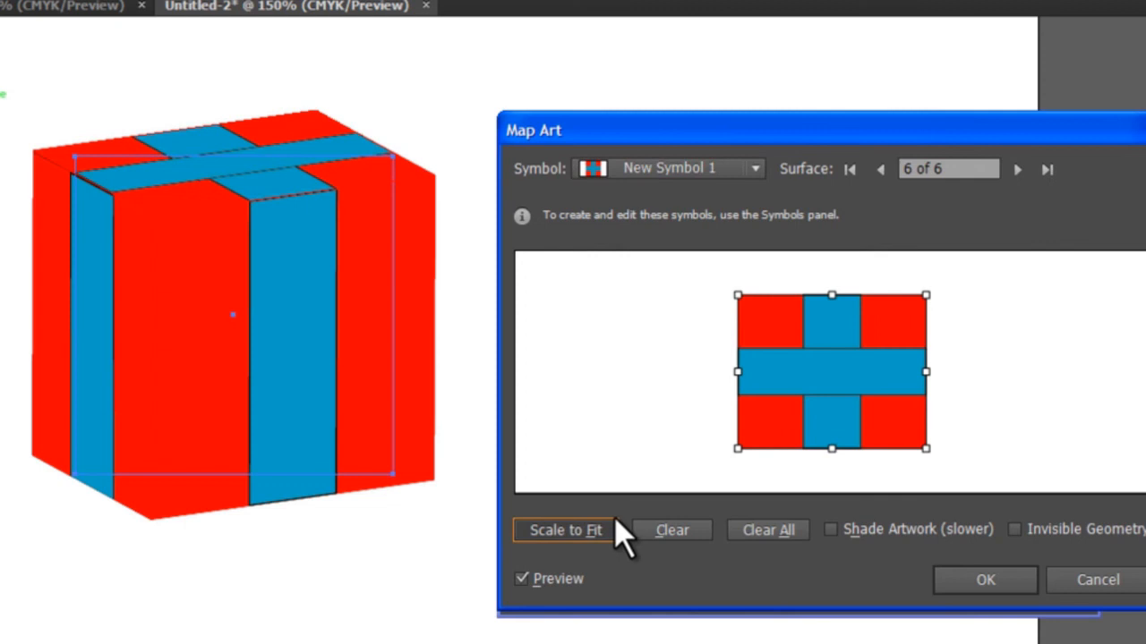
click(985, 580)
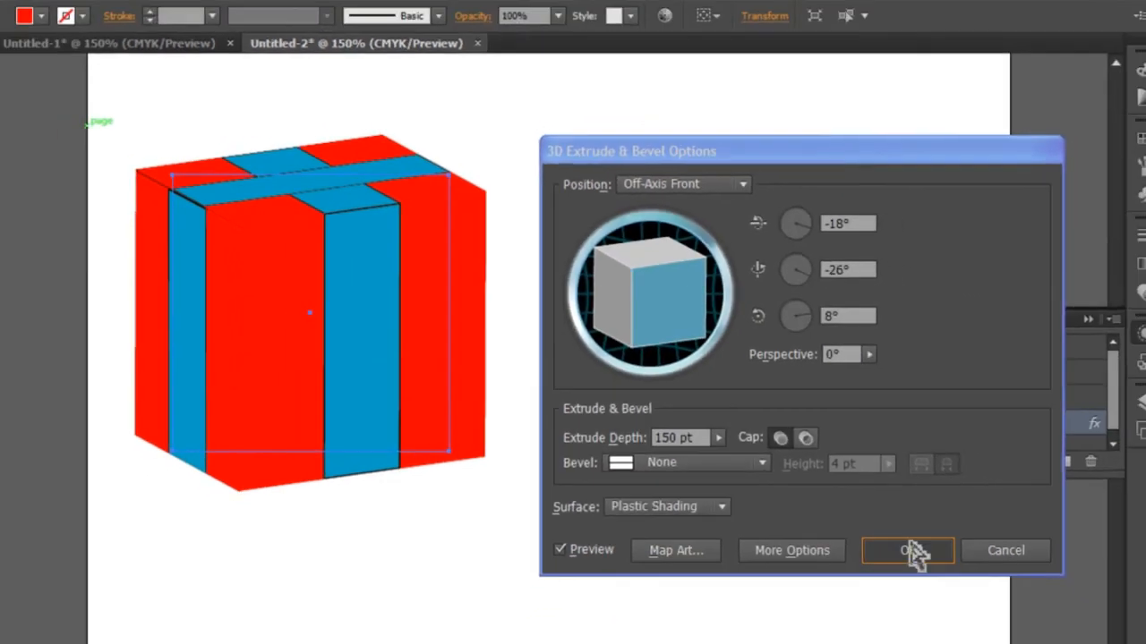
click(908, 551)
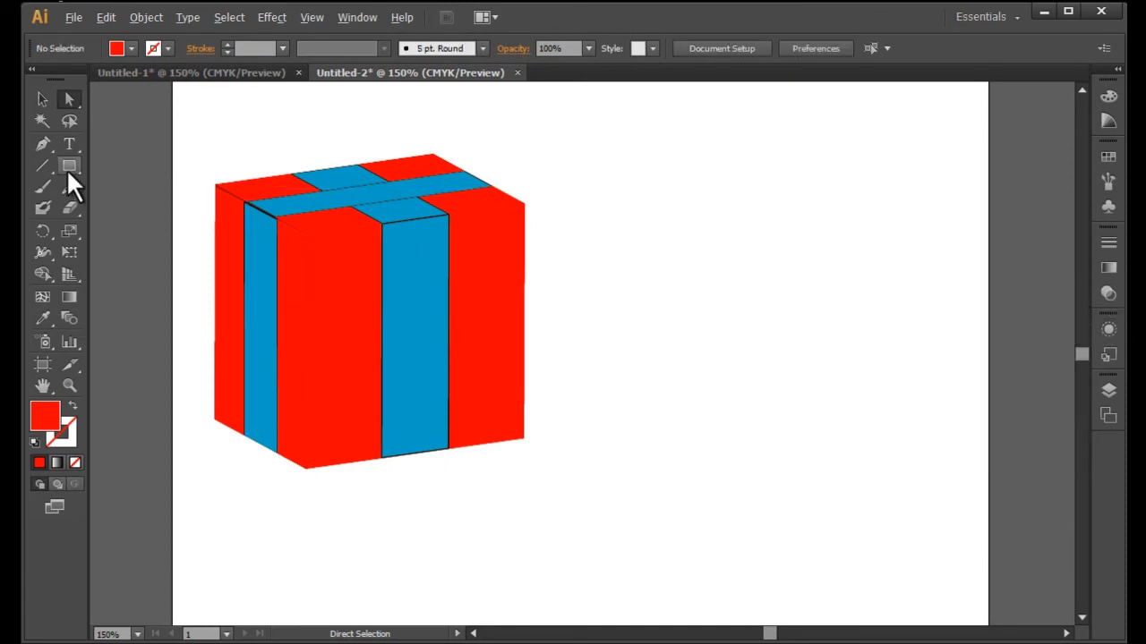
Step: Pick a shape tool and set the fill to a blue swatch
click(69, 165)
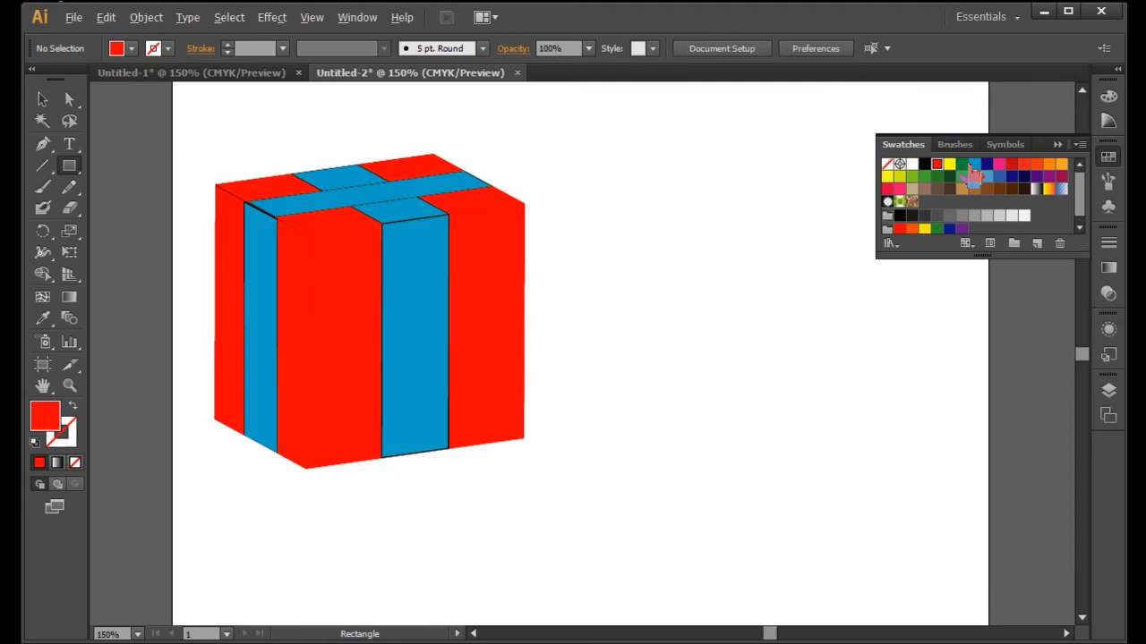
click(973, 164)
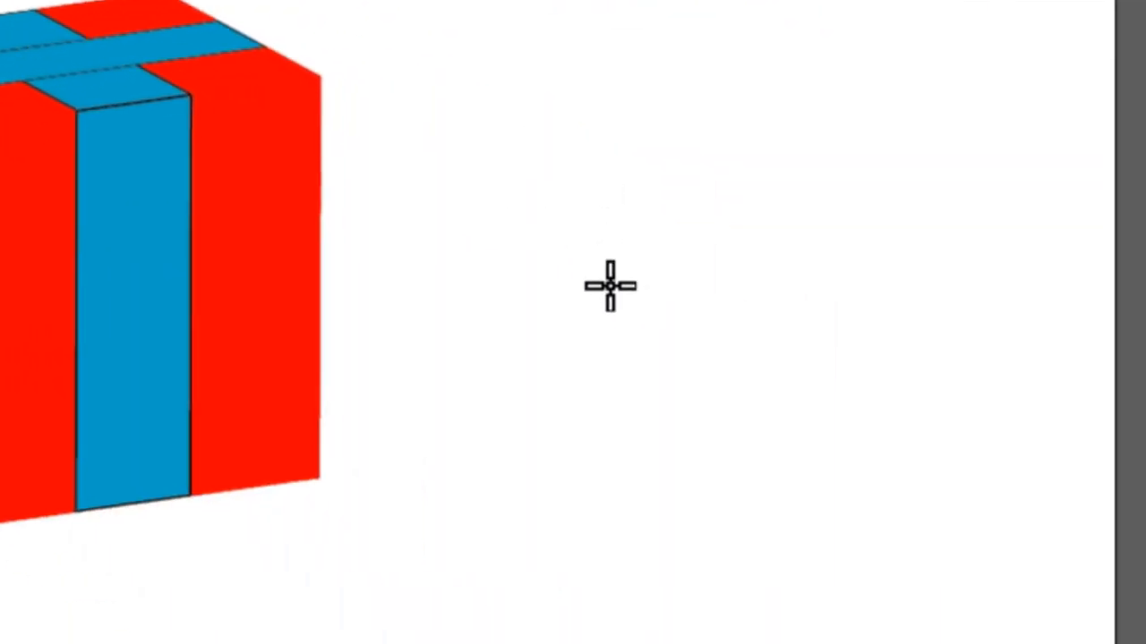
Step: Draw a blue ellipse right of the box and pull its right anchor out into a teardrop
drag(608, 285, 799, 344)
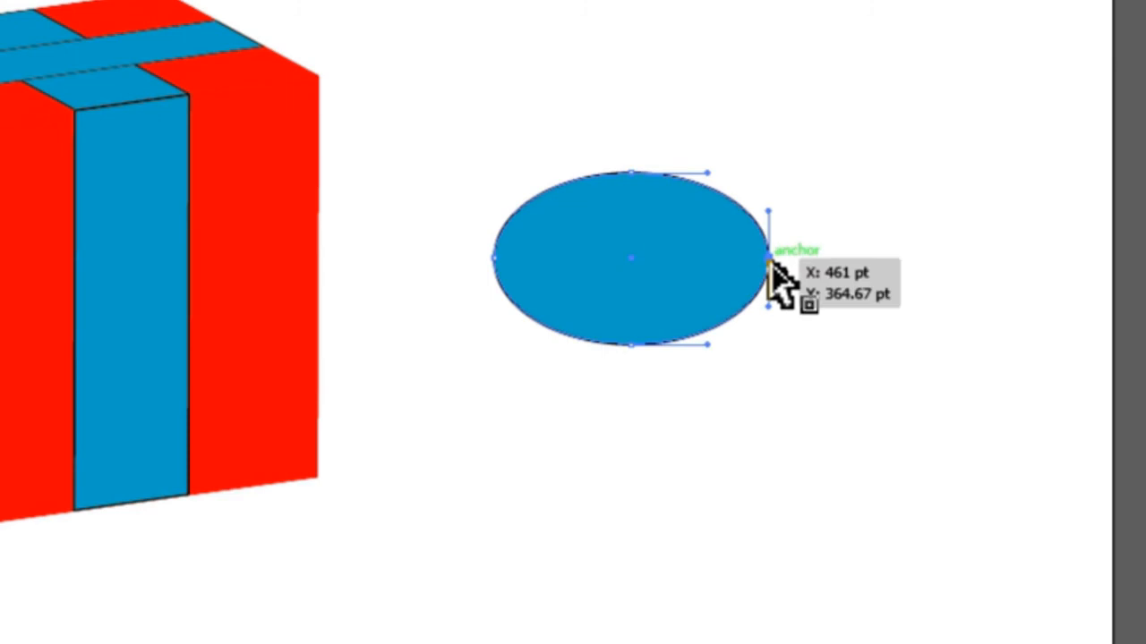
drag(765, 259, 886, 259)
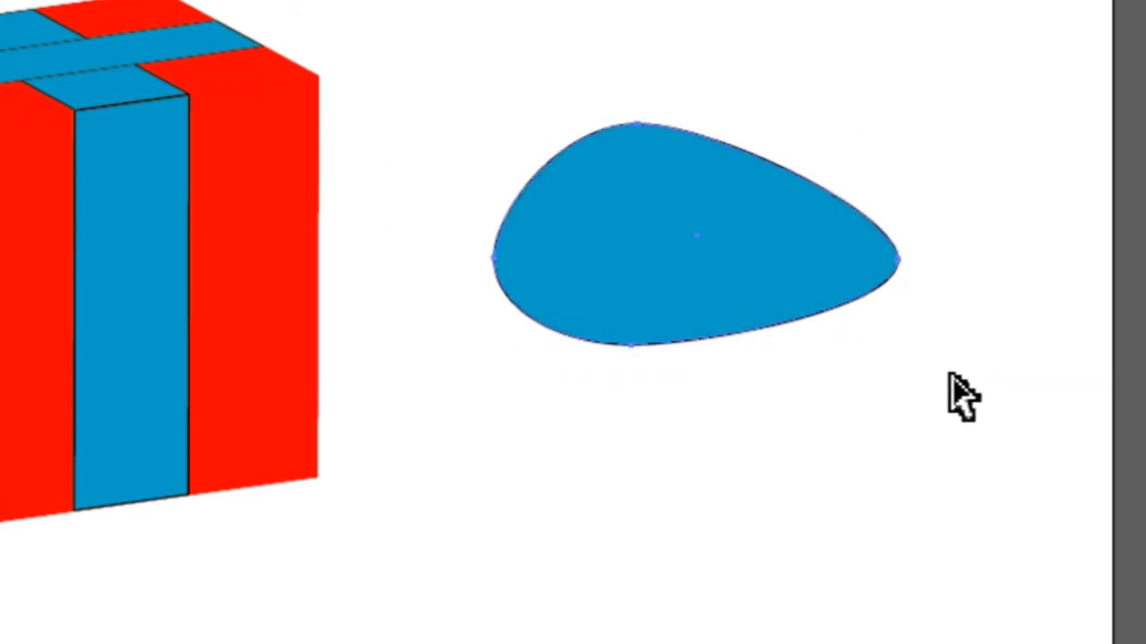
click(698, 233)
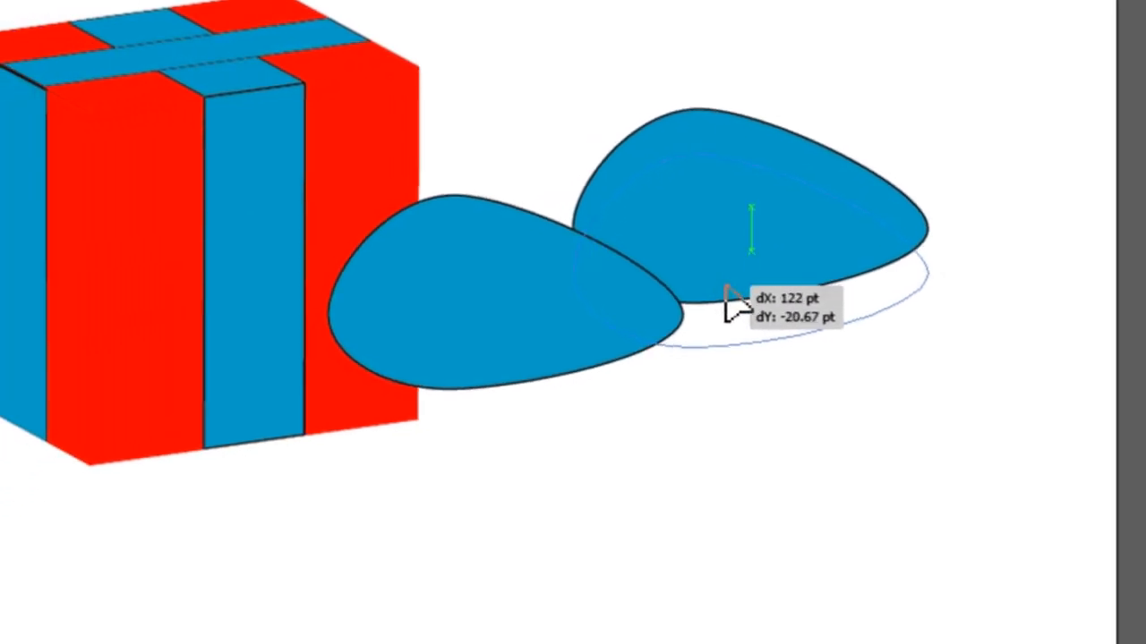
Step: Rotate the duplicate teardrop by 13 degrees, checking the result with Preview
right_click(725, 295)
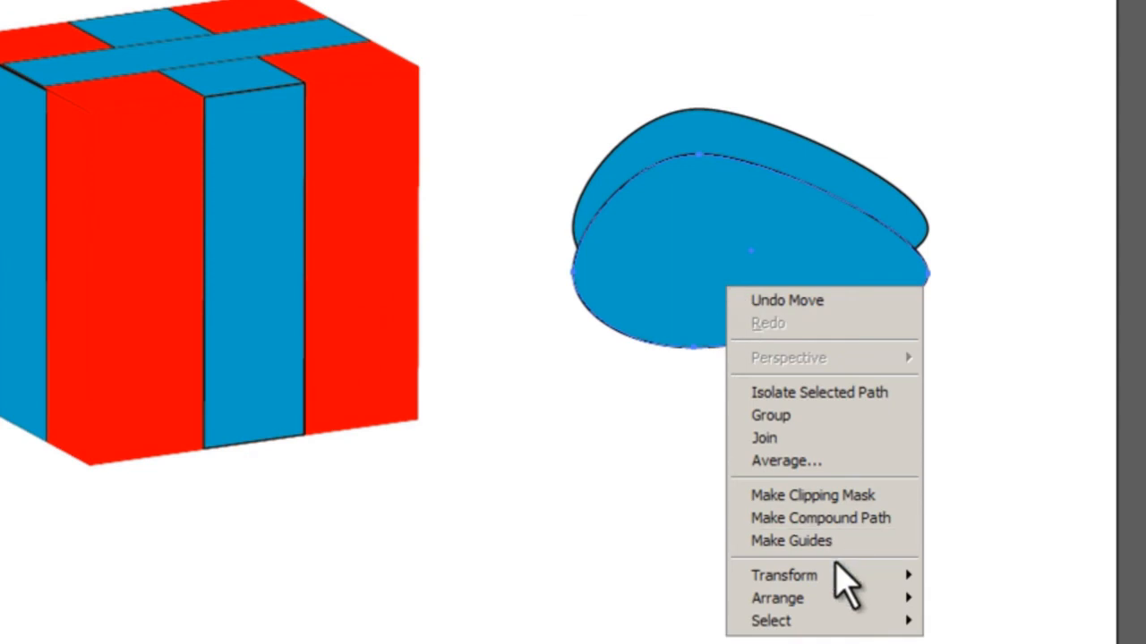
mouse_move(1020, 640)
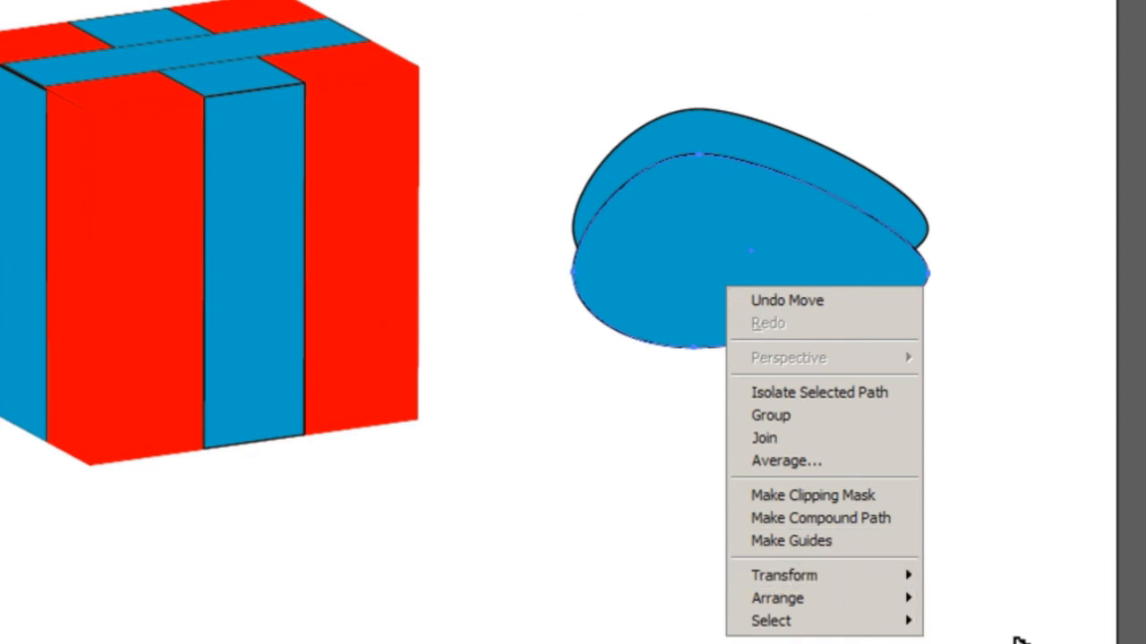
click(784, 575)
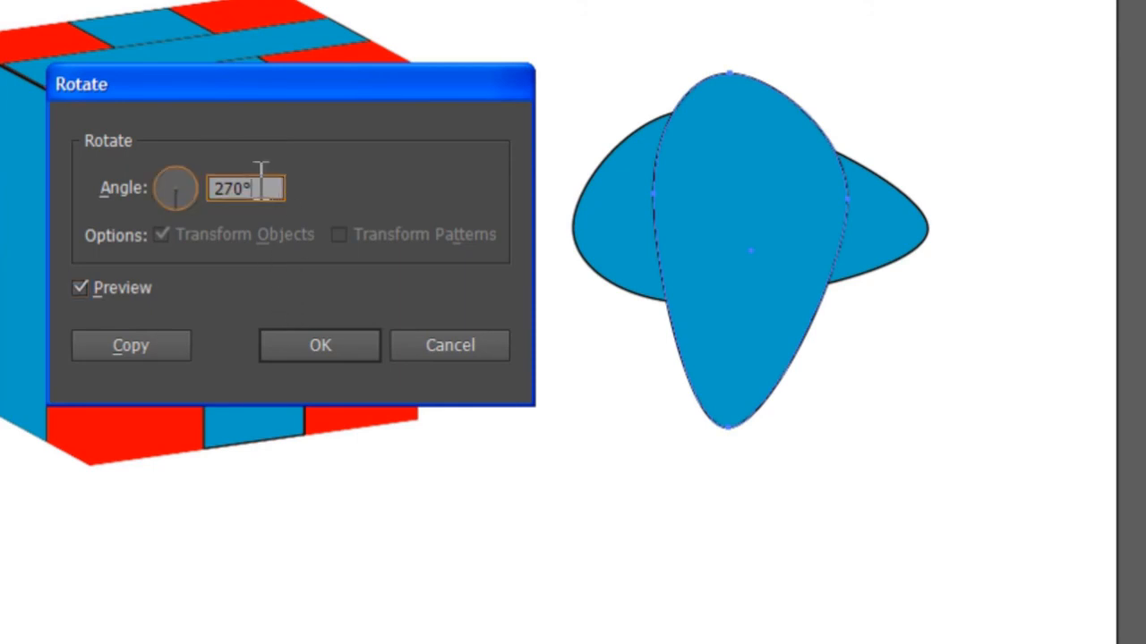
text(0)
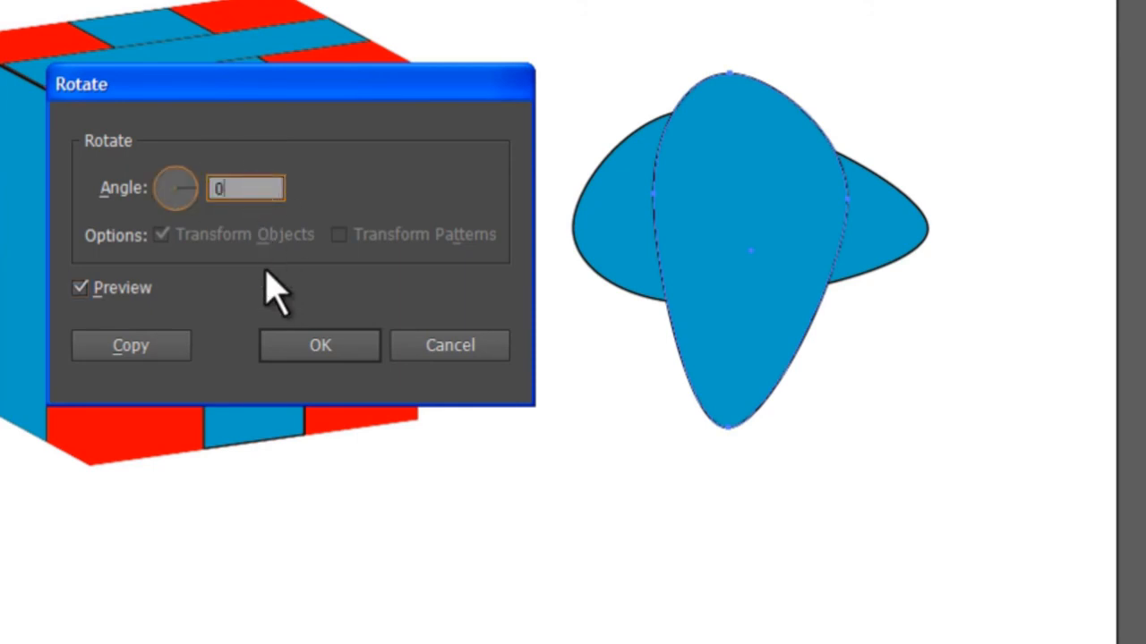
click(78, 288)
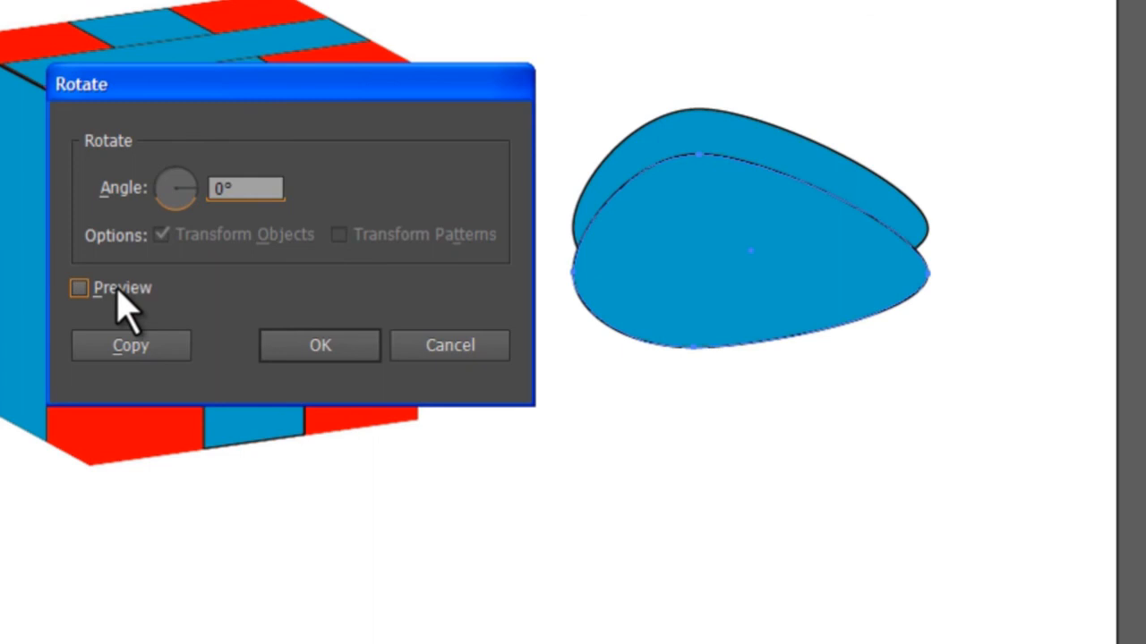
click(78, 287)
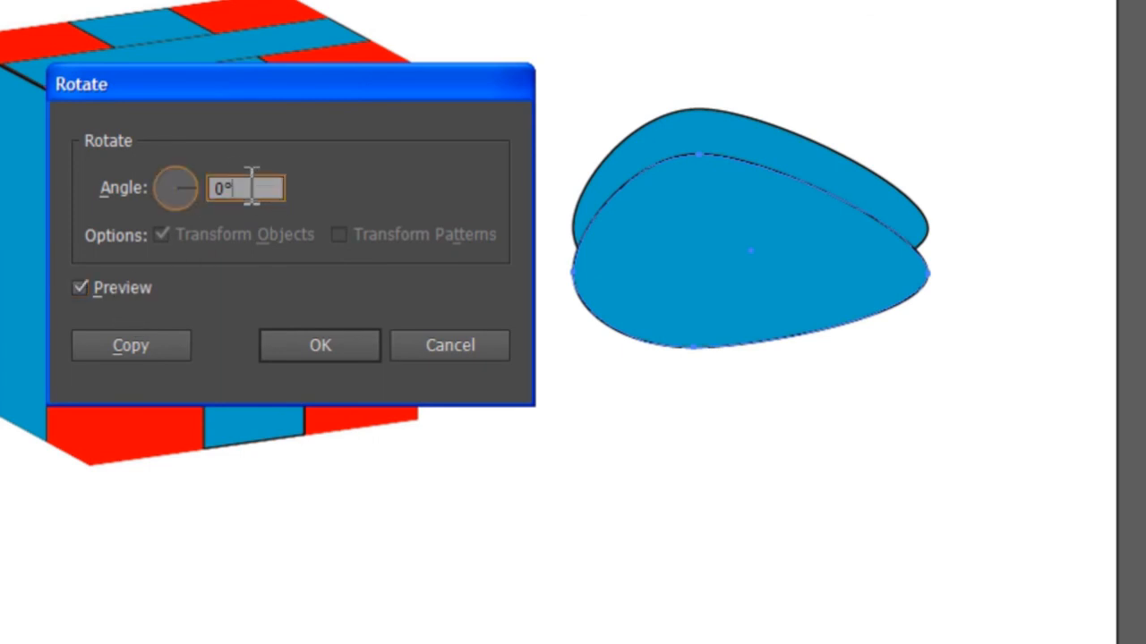
text(10)
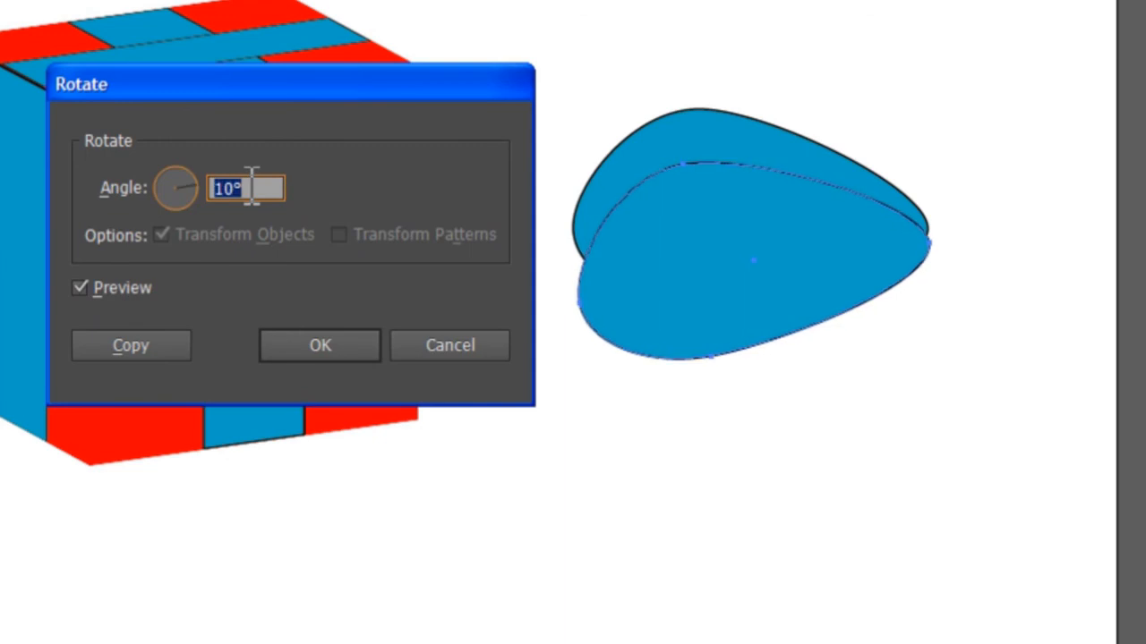
text(13)
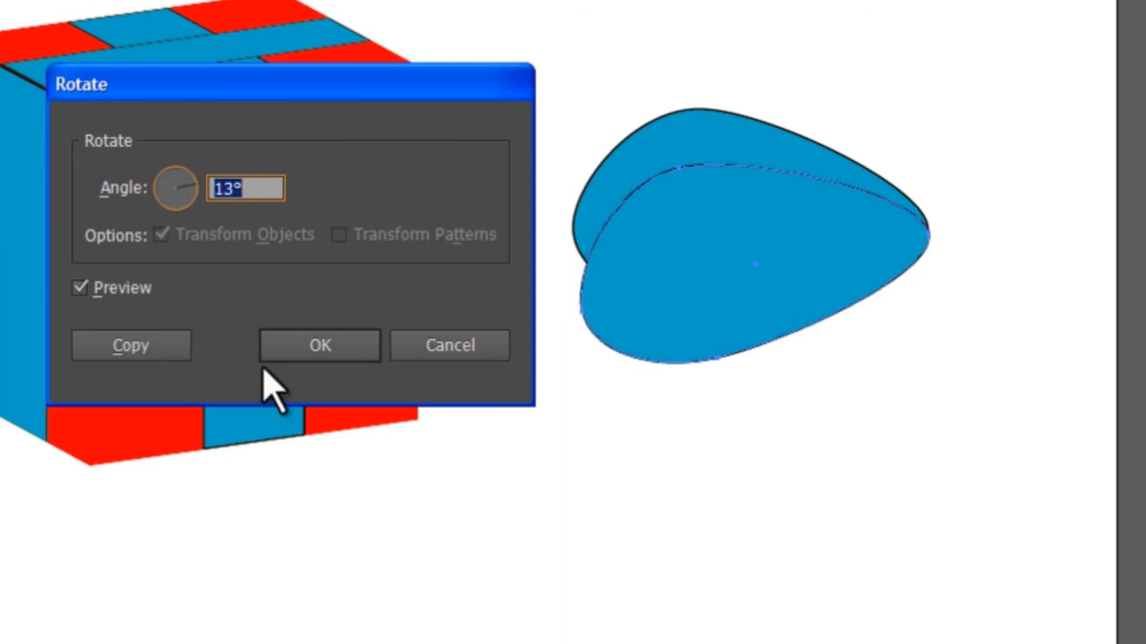
click(319, 346)
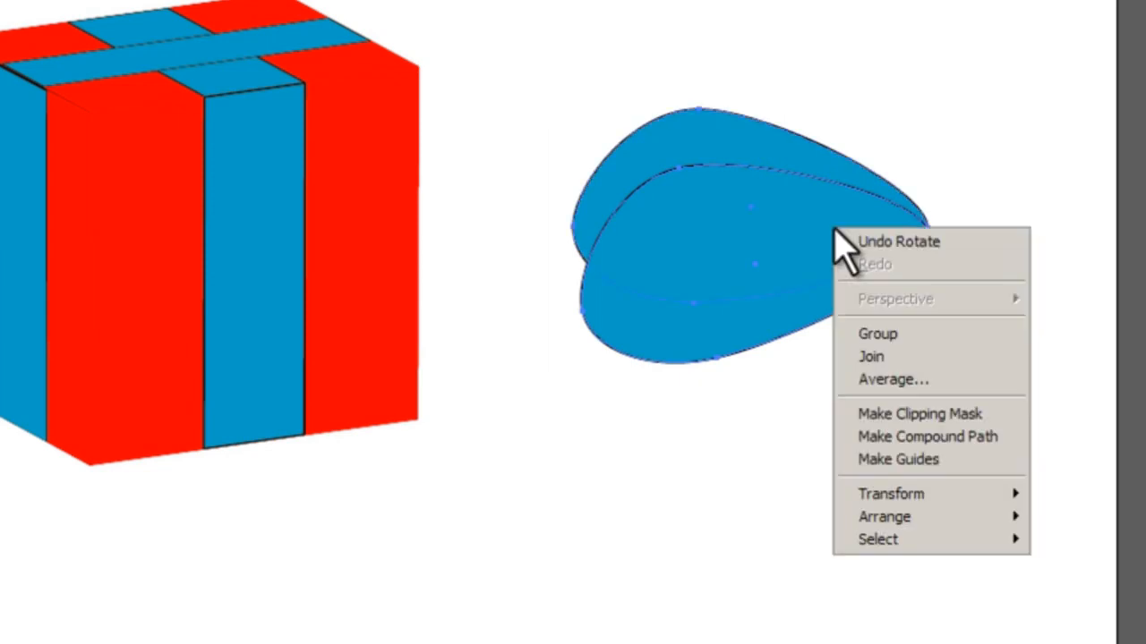
mouse_move(971, 452)
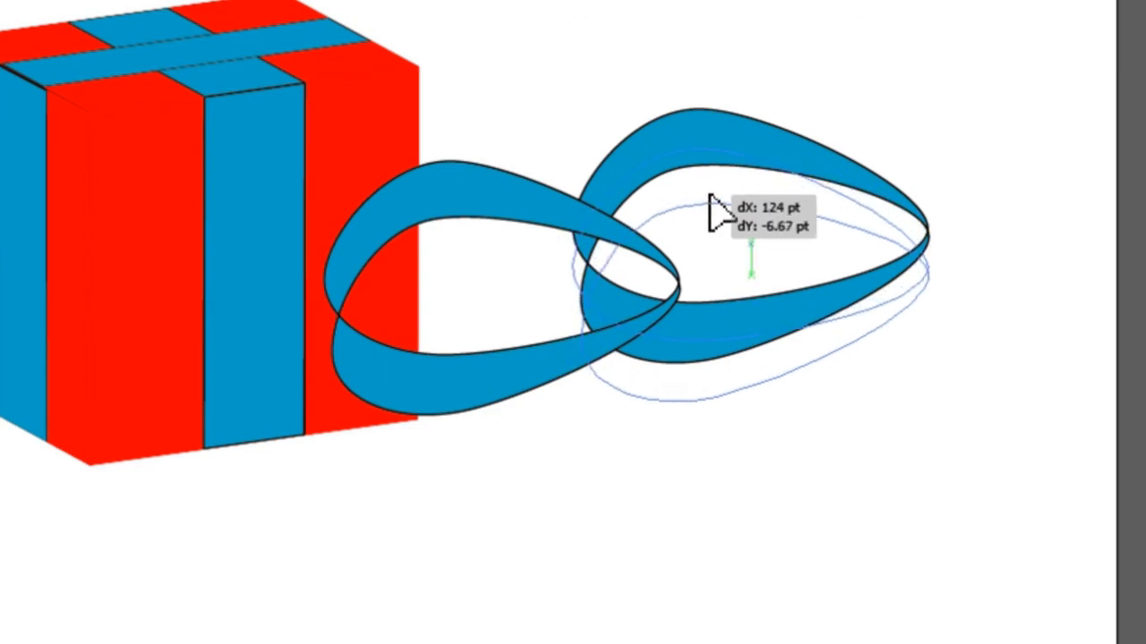
Step: Tilt the copied loop 13 degrees and place a copy of the double loop lower left
right_click(716, 211)
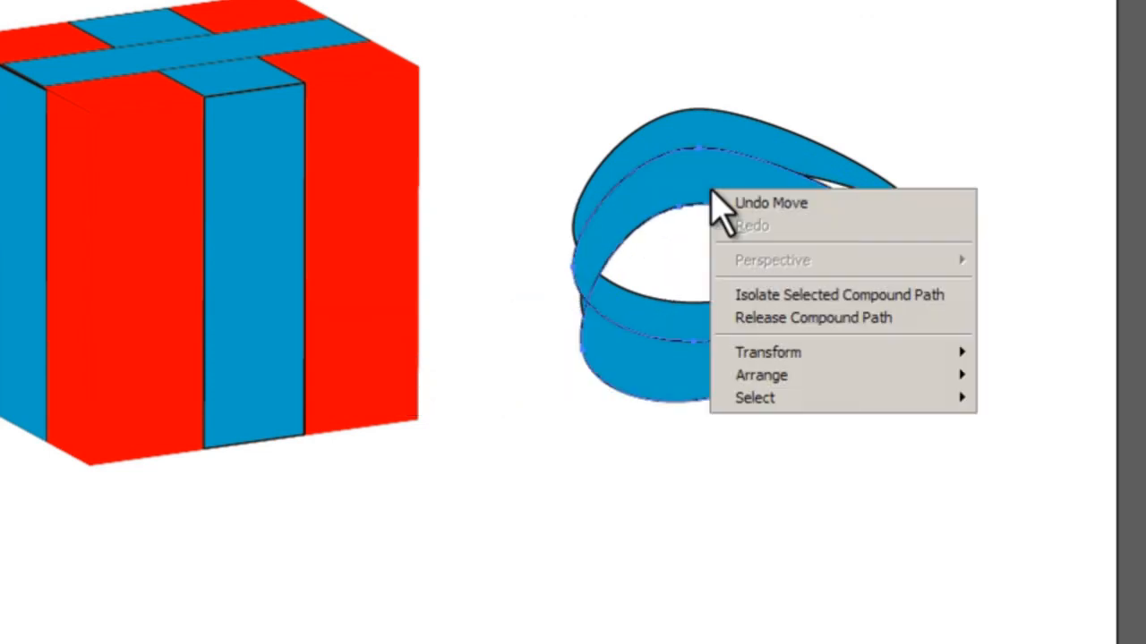
mouse_move(762, 375)
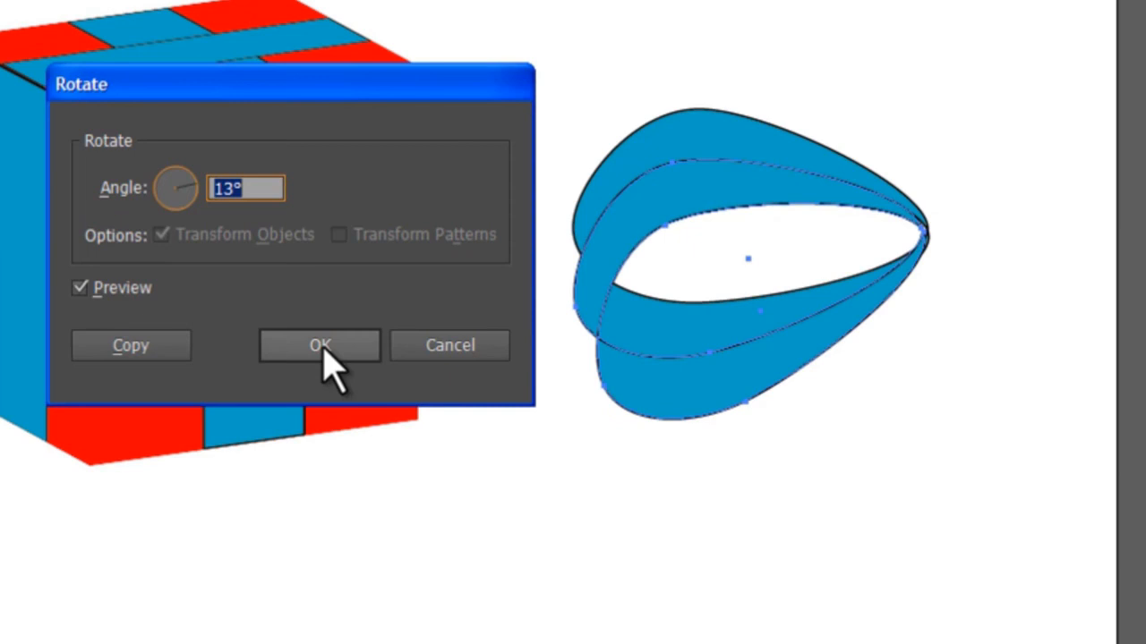
click(320, 345)
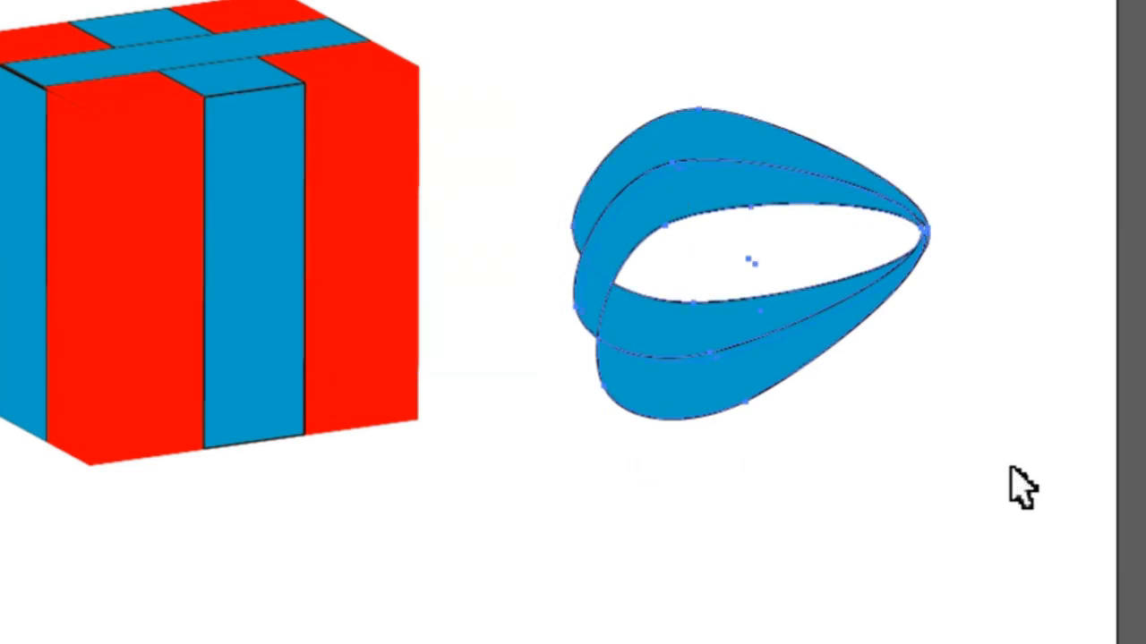
drag(752, 260, 260, 358)
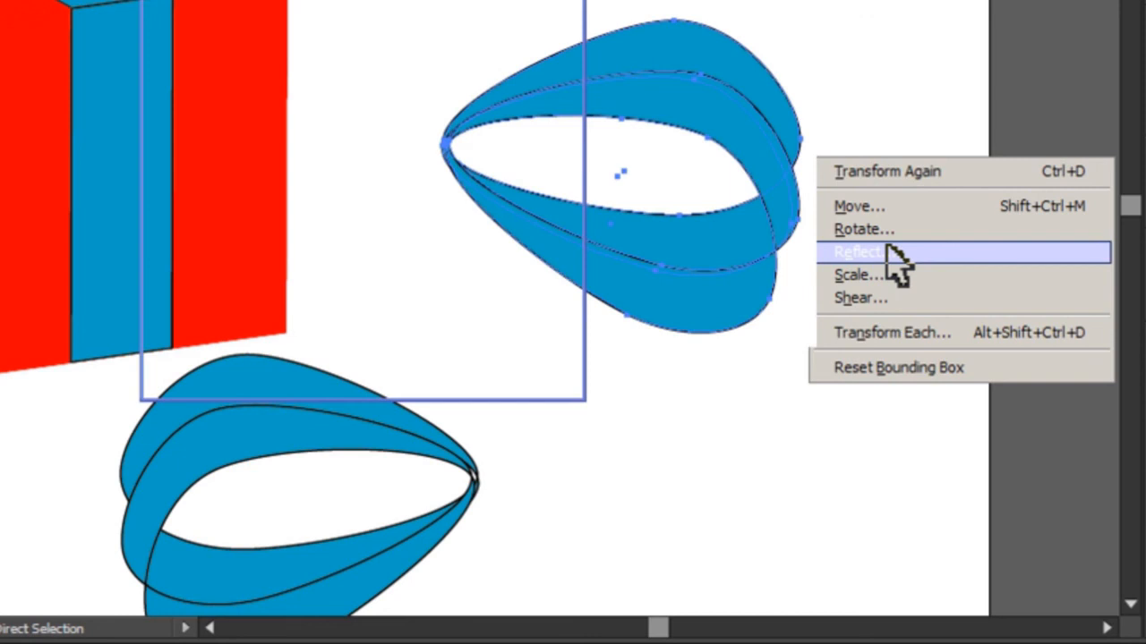
Step: Open the Reflect options for the loop copy
click(858, 252)
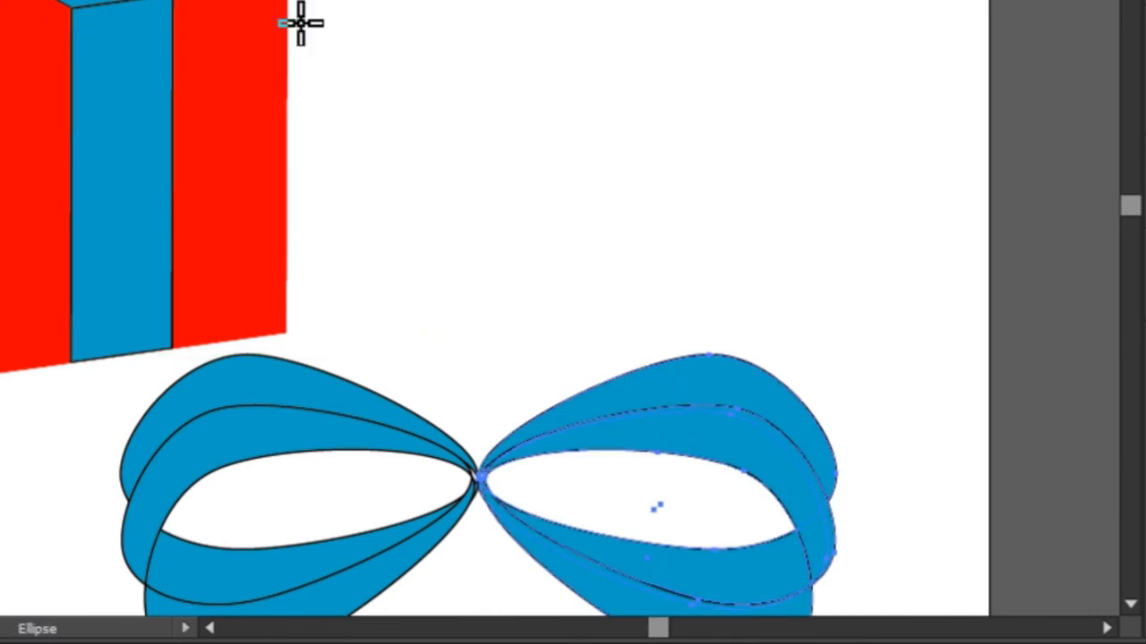
Step: Draw a small blue circle and position it at the bow's center
drag(300, 23, 569, 161)
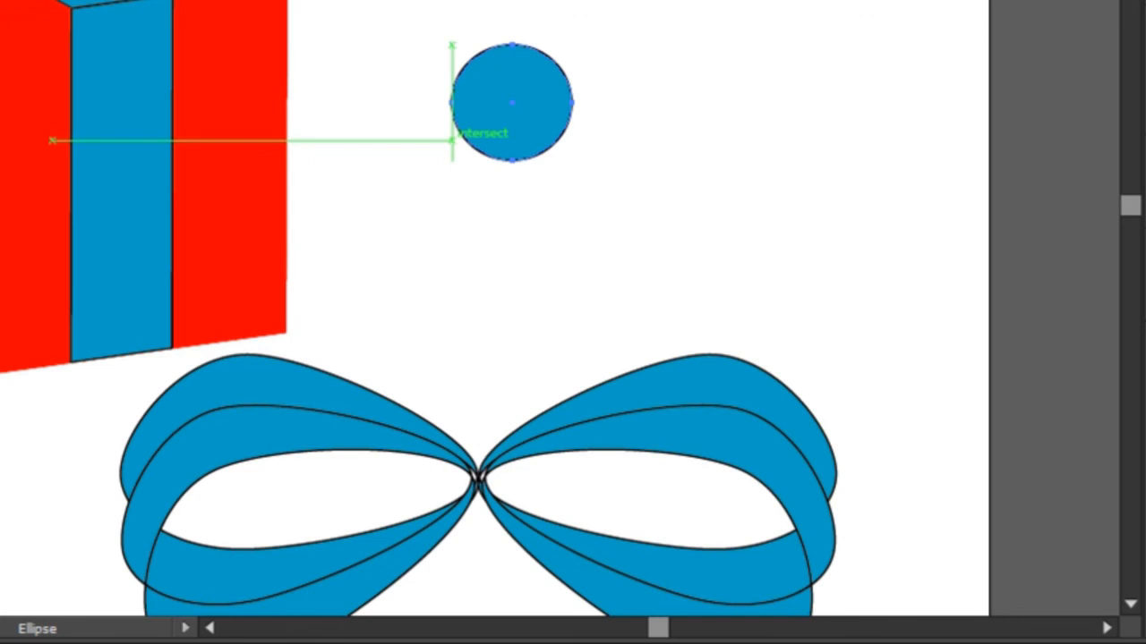
drag(510, 103, 493, 488)
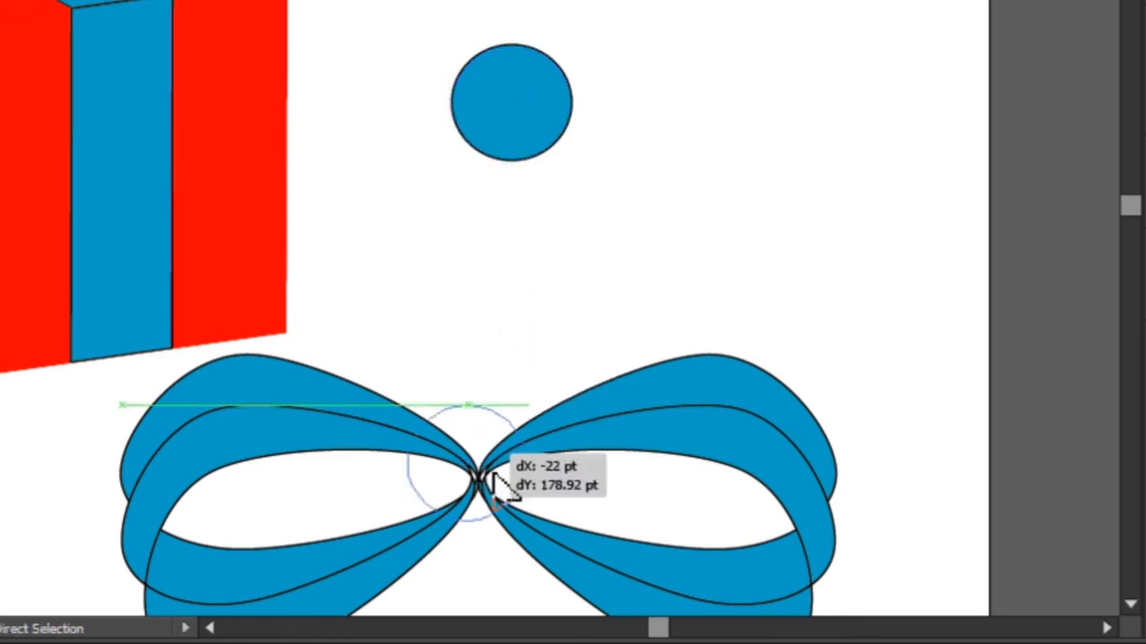
drag(511, 101, 478, 483)
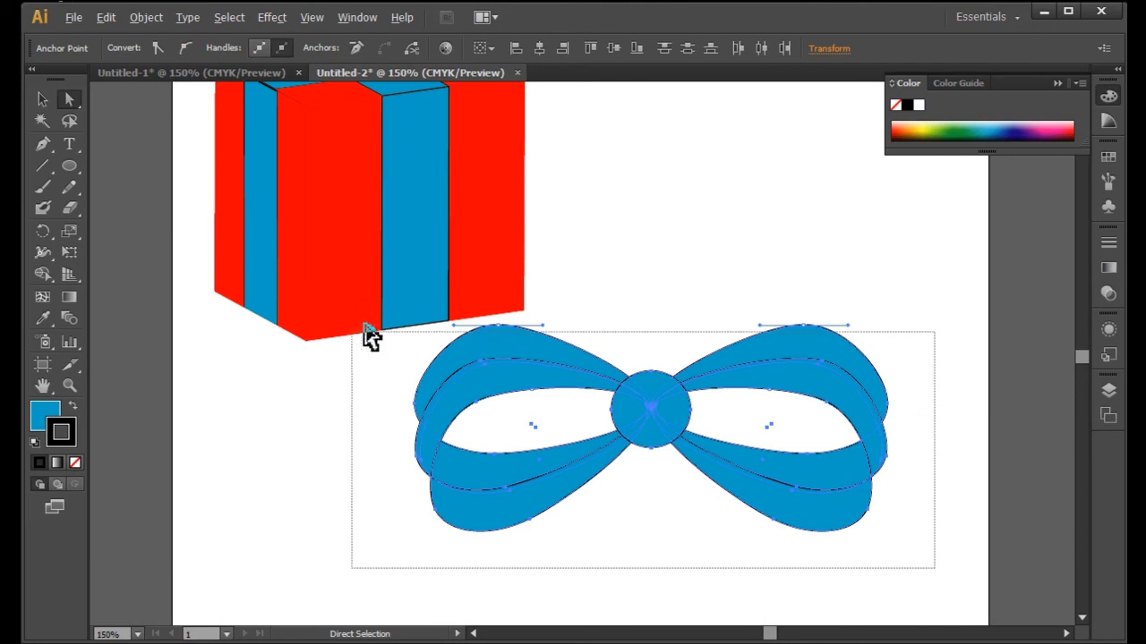
Step: Group the bow and knot, then move the group onto the box top
click(461, 314)
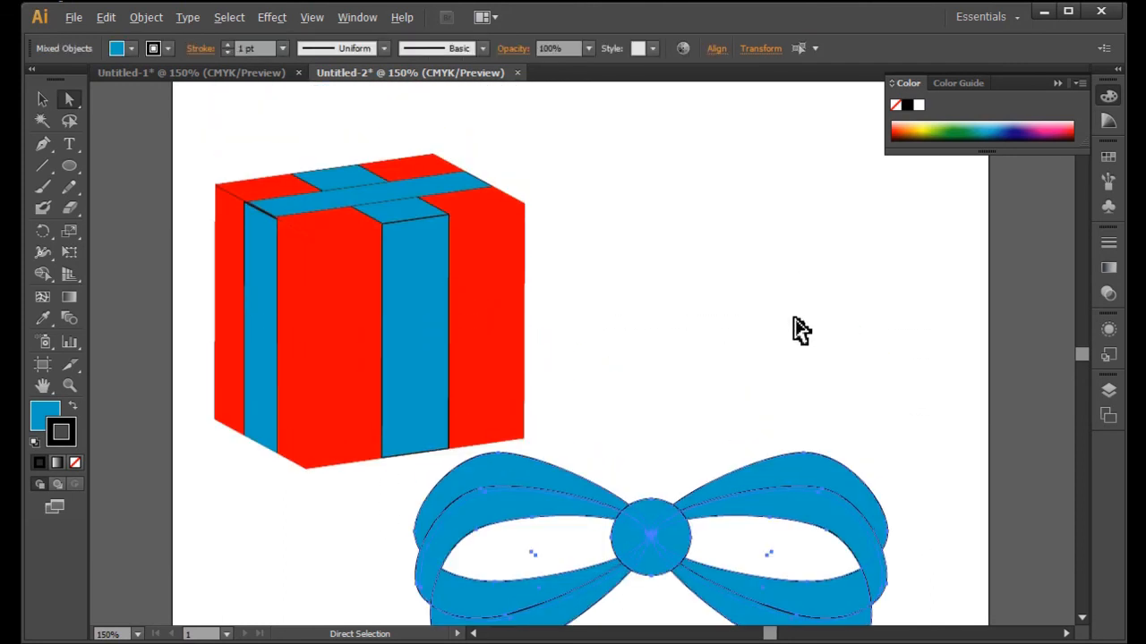
right_click(651, 532)
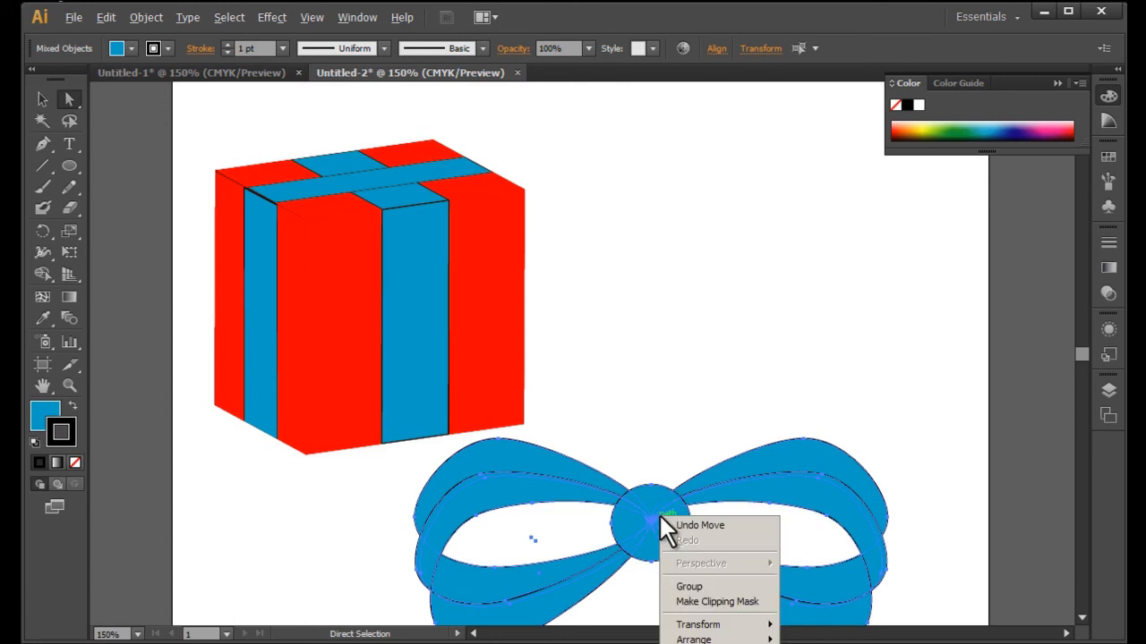
mouse_move(697, 624)
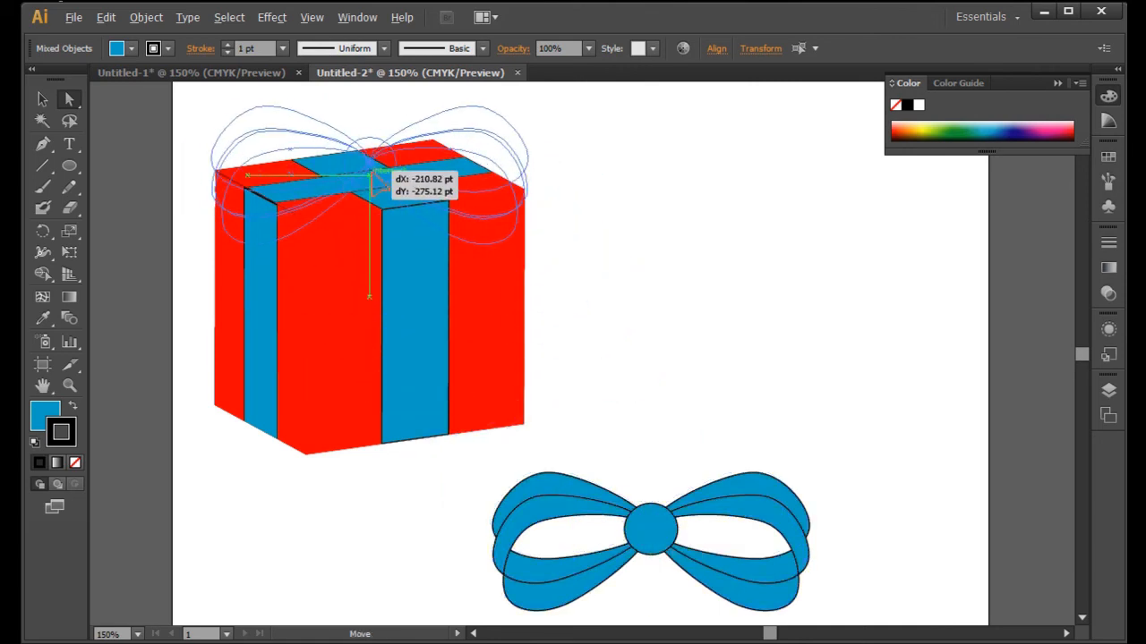
drag(651, 537, 367, 286)
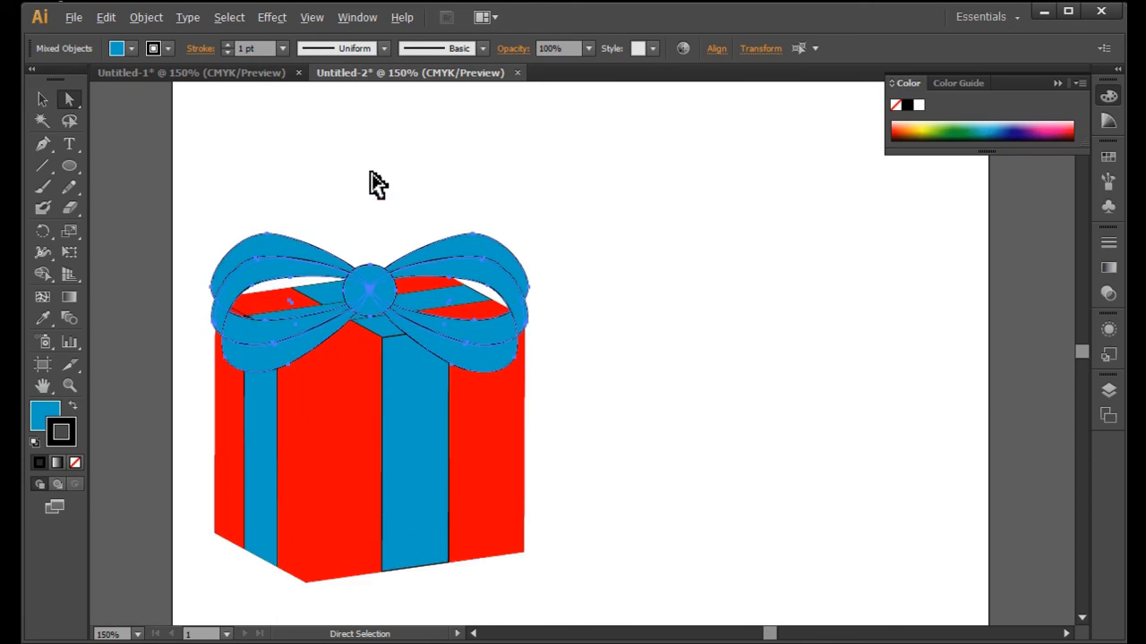